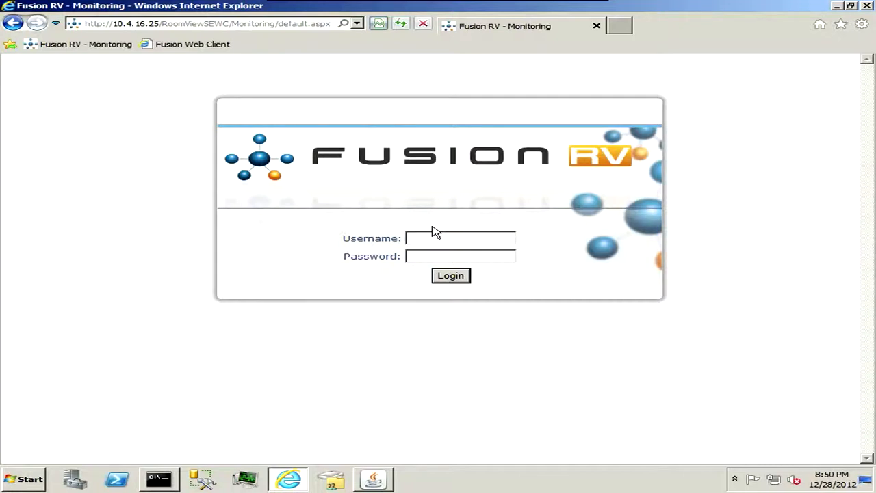
Step: Enter 'admin' as the username and fill in the password on the login page
click(460, 238)
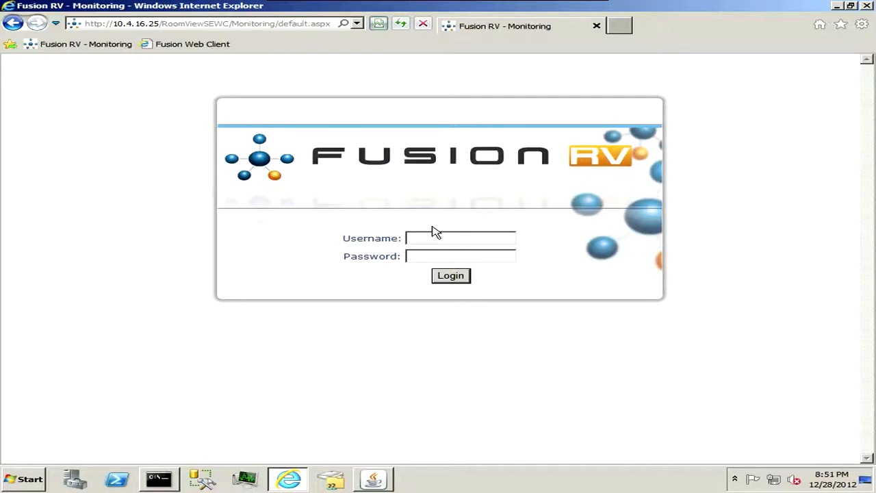
click(458, 238)
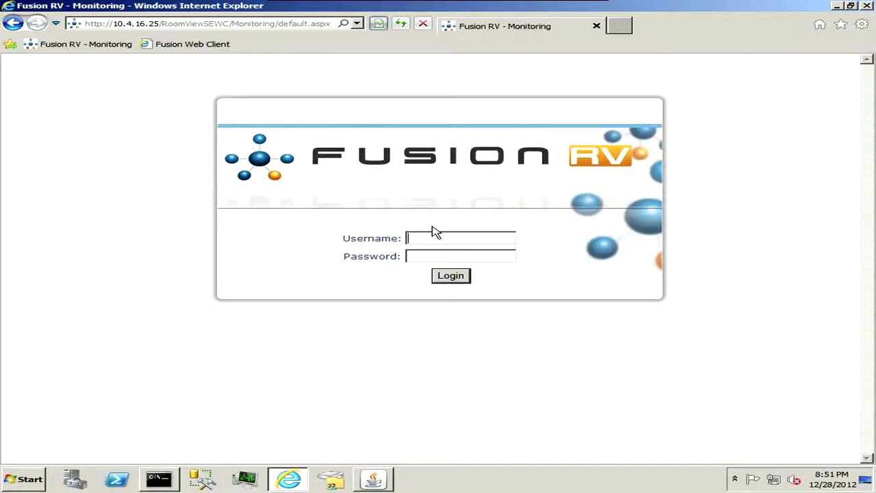
text(admin)
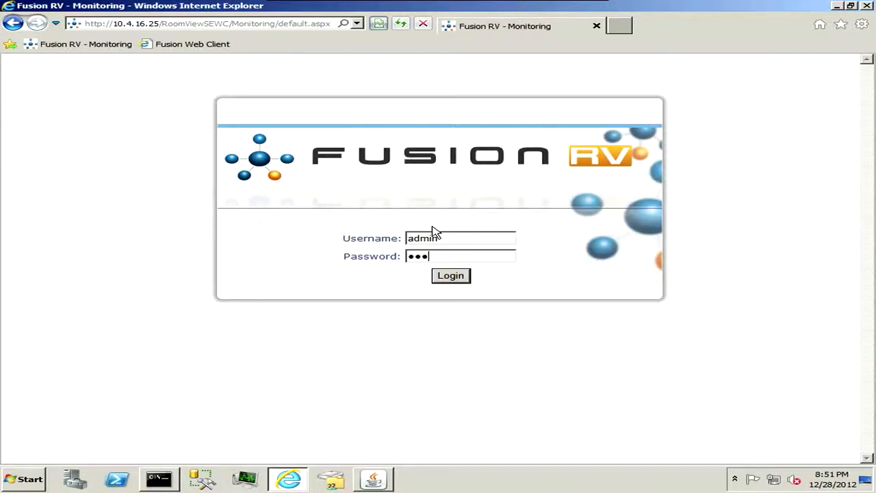
Step: Submit the credentials to sign in to Fusion RV monitoring
click(450, 275)
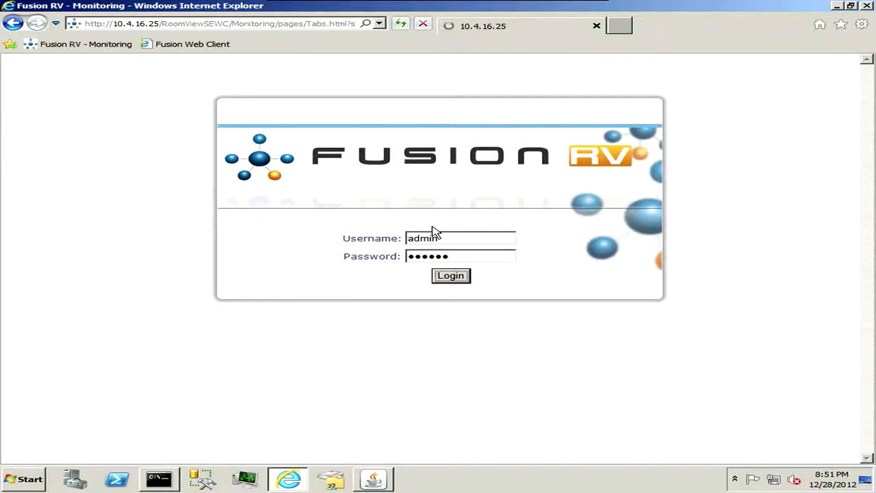
click(451, 275)
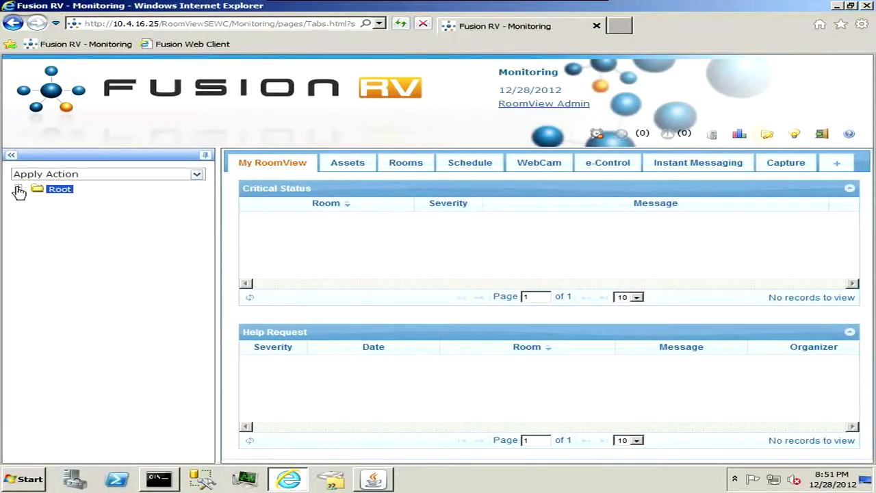
Step: Select Lecture Hall under Root > Rooms and list its assets, showing the Demo Capture-HD Pro online
click(19, 189)
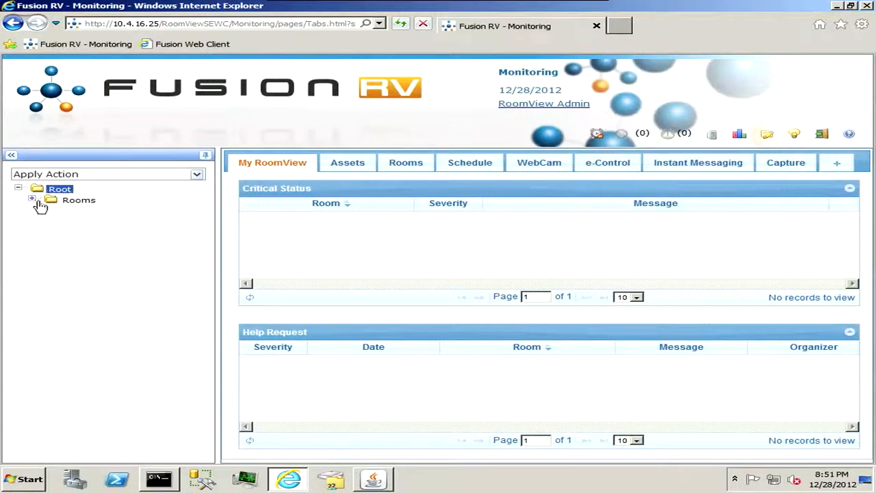
click(32, 200)
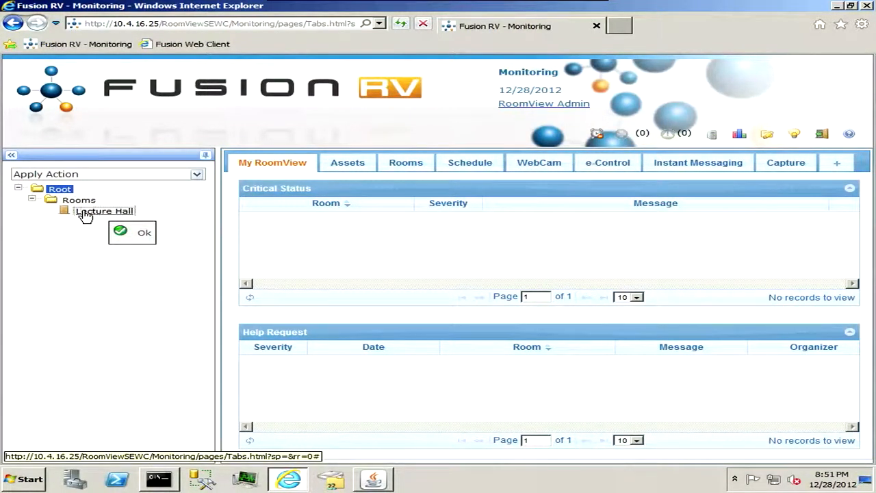
click(104, 210)
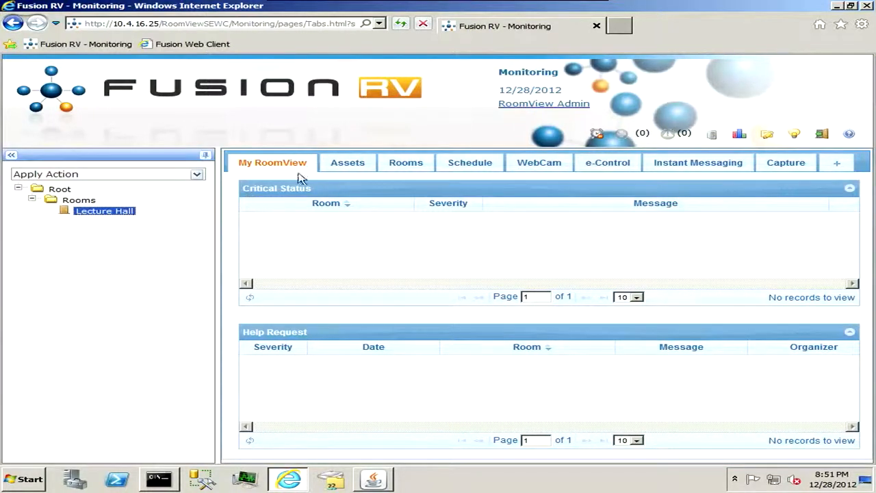
click(348, 162)
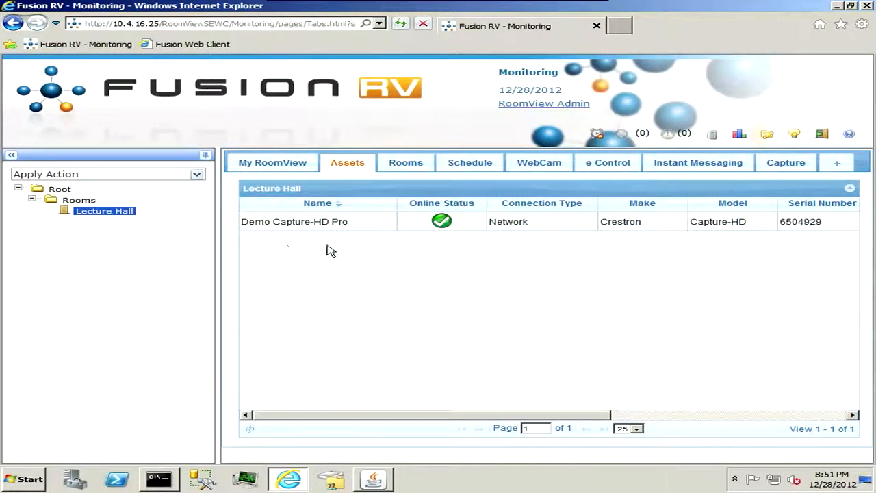
mouse_move(337, 298)
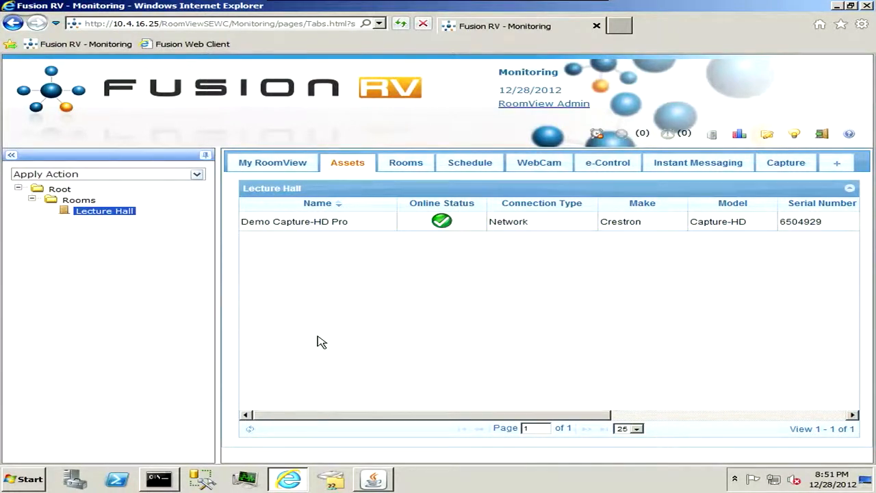
mouse_move(304, 293)
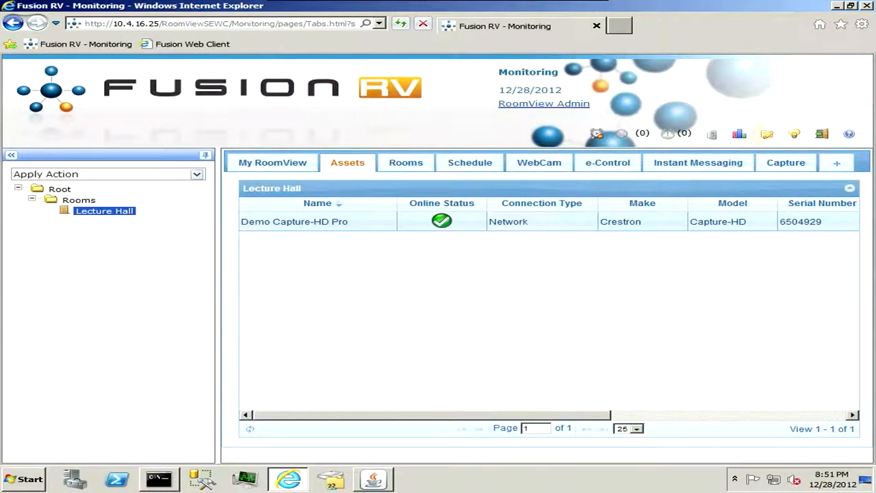
Step: Bring up the details window for the Demo Capture-HD Pro asset
double_click(293, 221)
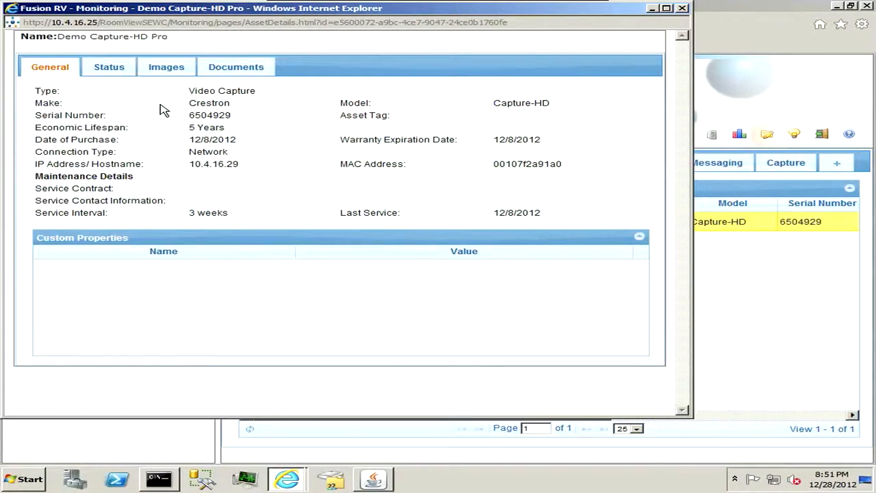
mouse_move(109, 67)
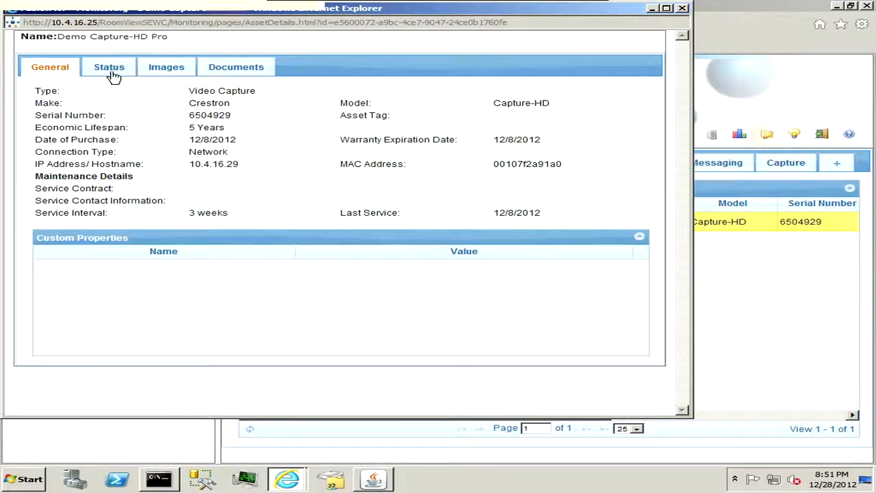
Step: Show the device's Status attributes and inspect Camera SDI Detected
click(109, 66)
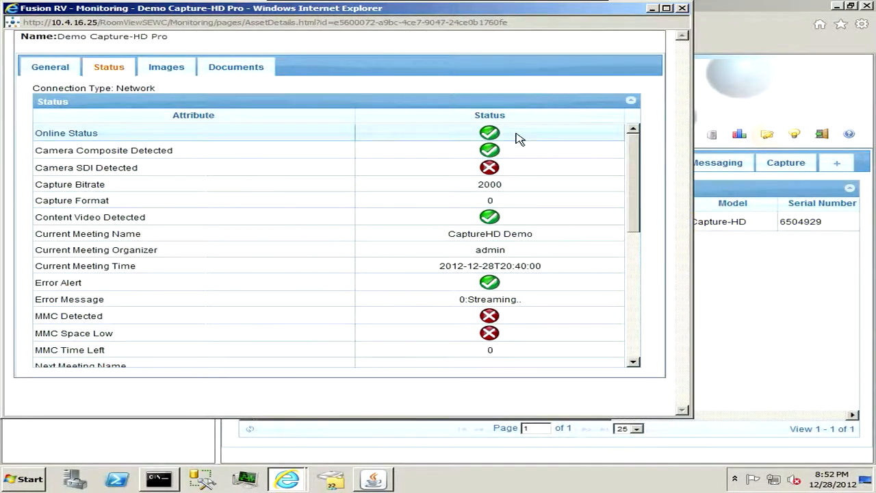
mouse_move(486, 137)
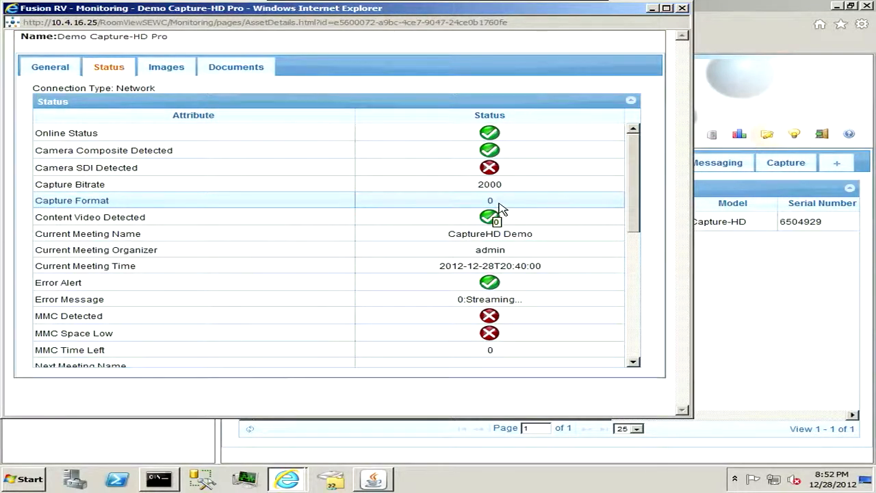
mouse_move(504, 208)
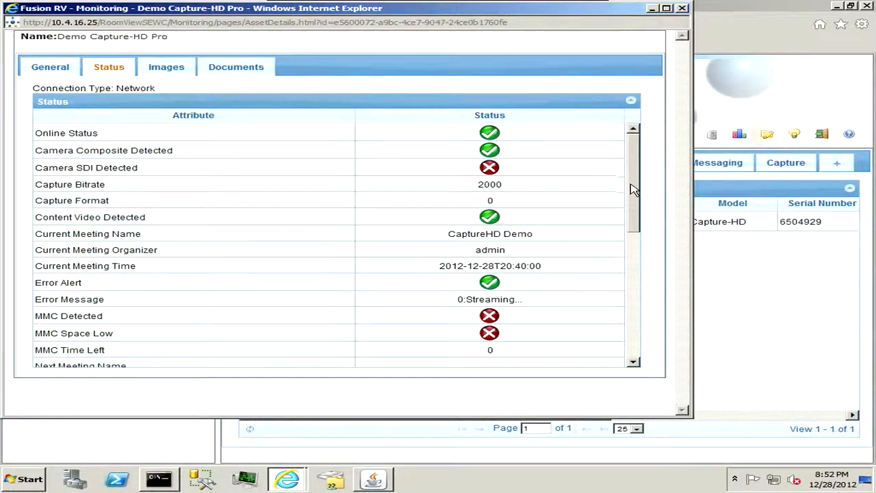
scroll(down, 3)
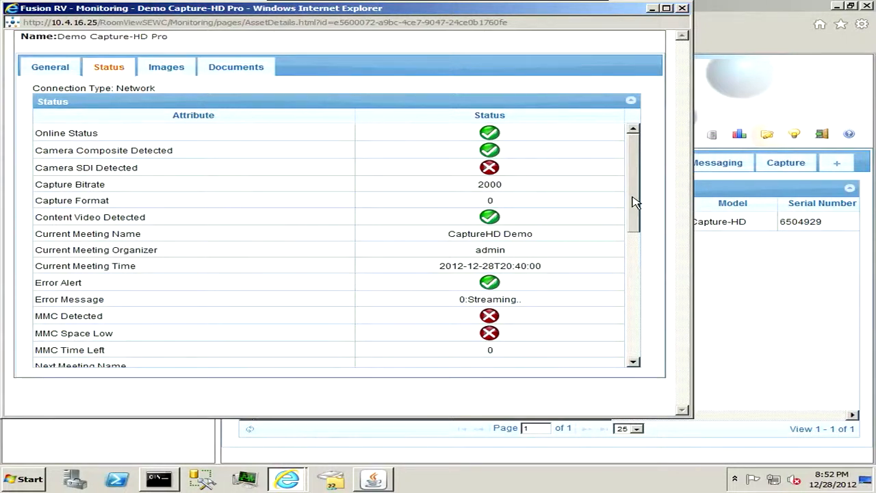
mouse_move(635, 164)
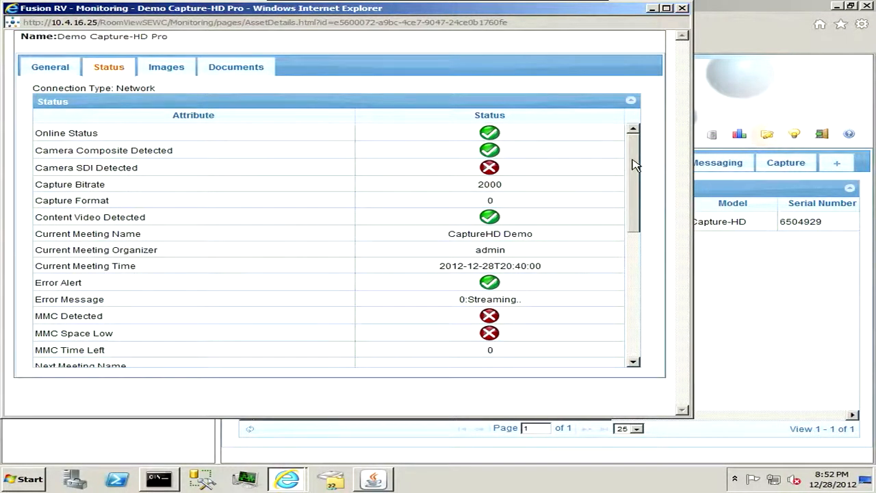
mouse_move(490, 249)
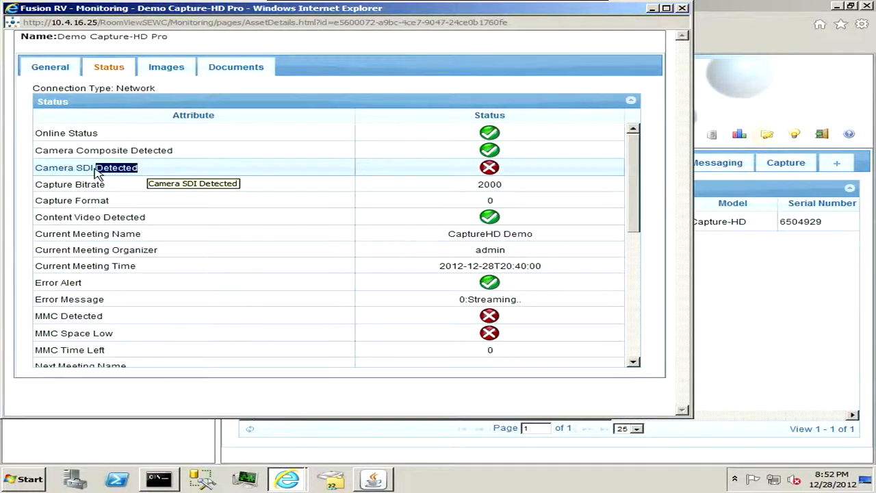
click(85, 167)
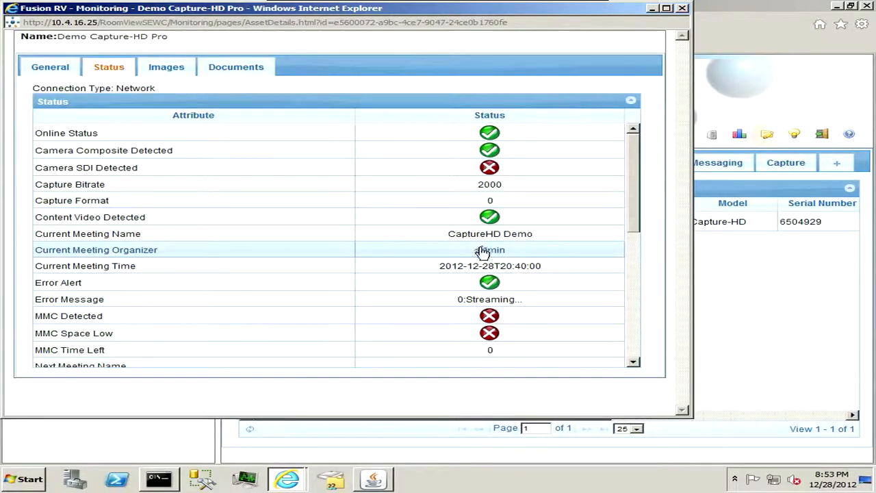
Step: Scroll the Status list to its end to see Upload Path, USB detection and storage details
scroll(down, 3)
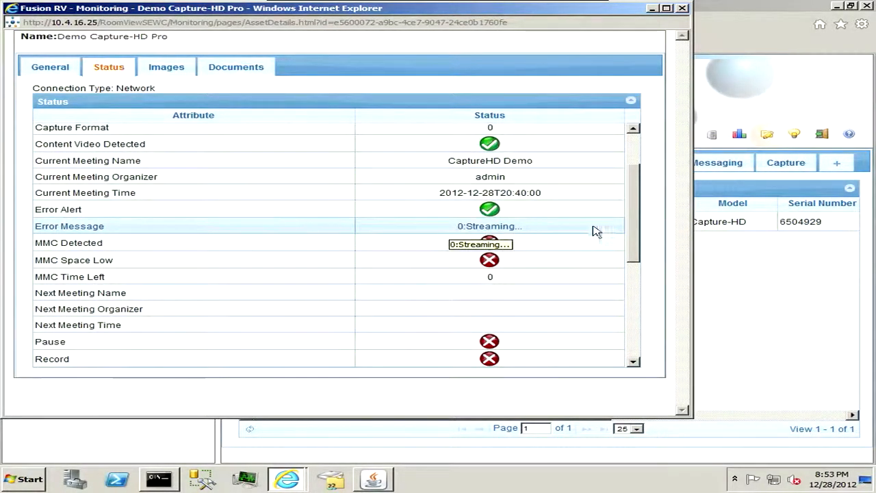
scroll(down, 3)
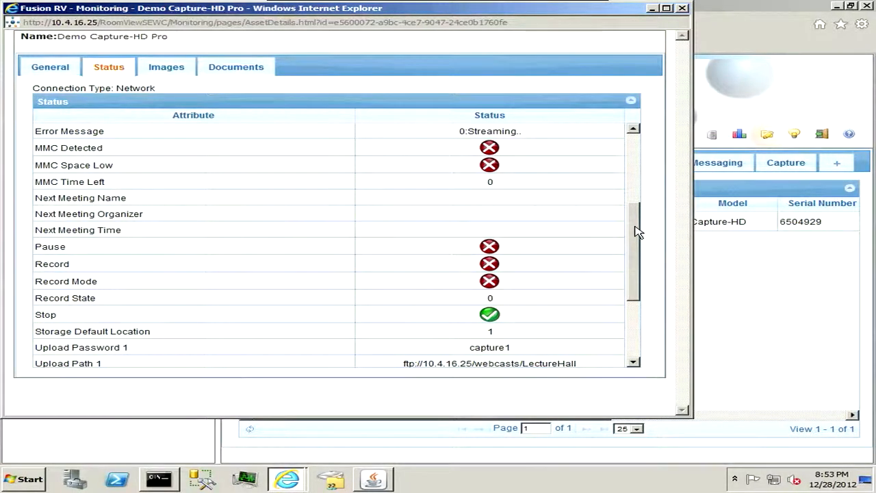
scroll(down, 3)
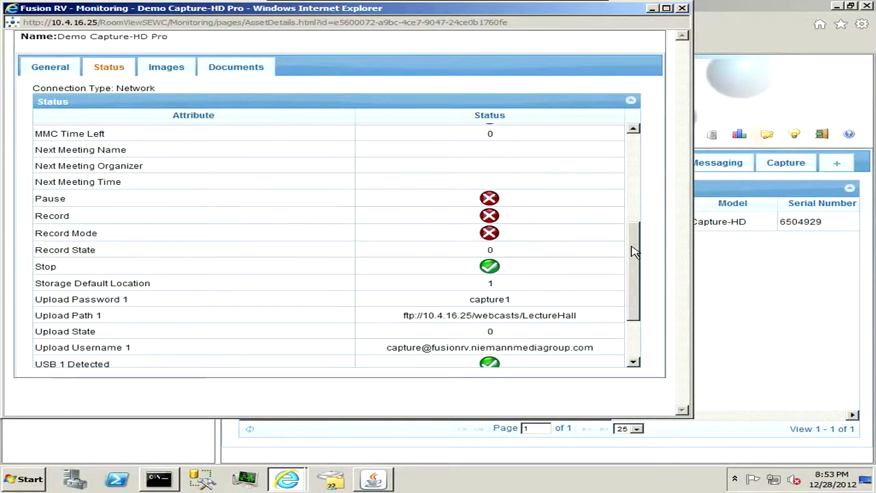
scroll(down, 3)
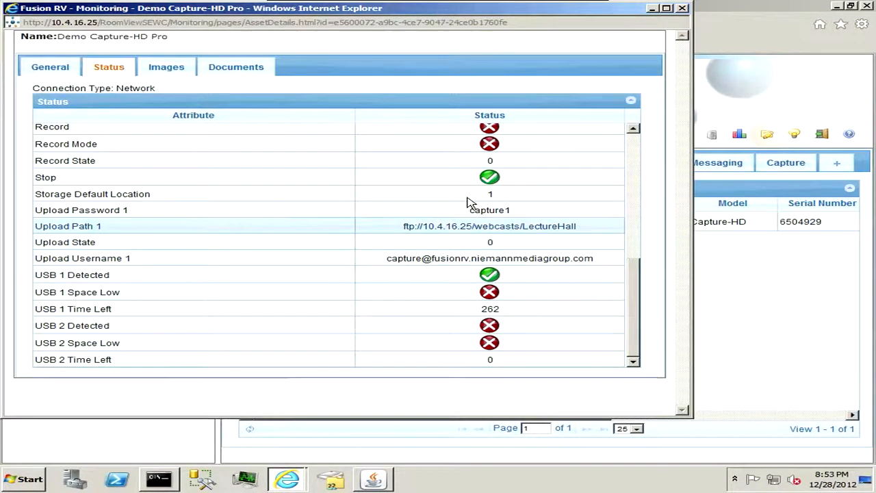
mouse_move(509, 230)
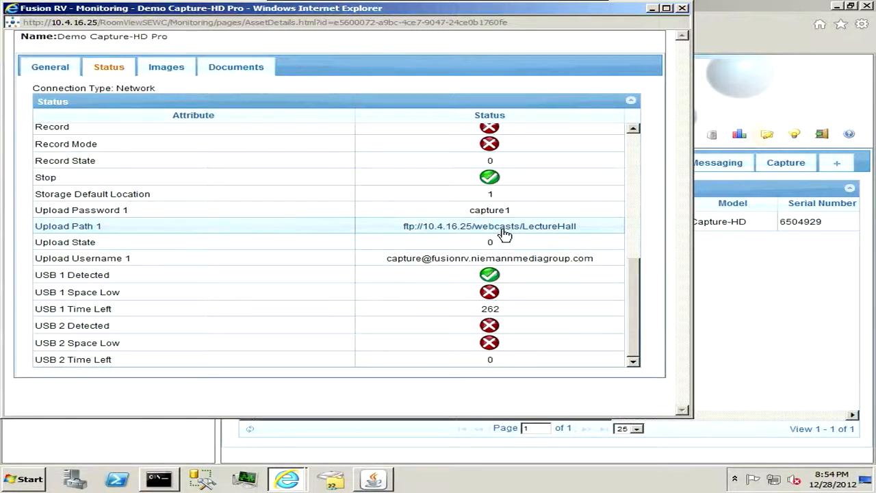
mouse_move(445, 262)
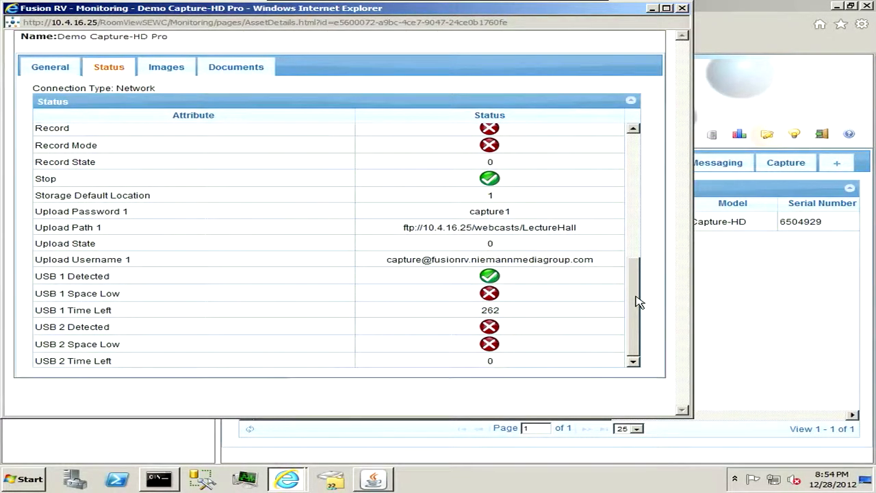
scroll(down, 3)
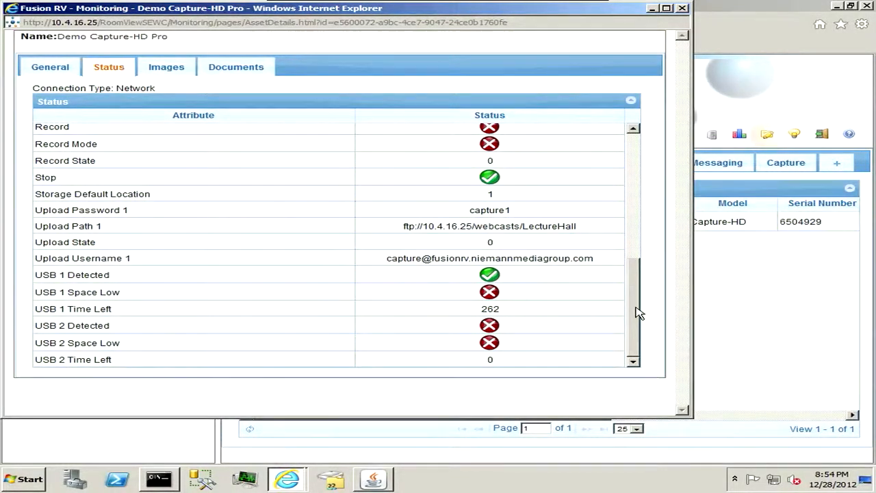
Step: Check the device's Images and Documents, then return to its General specifications
click(165, 66)
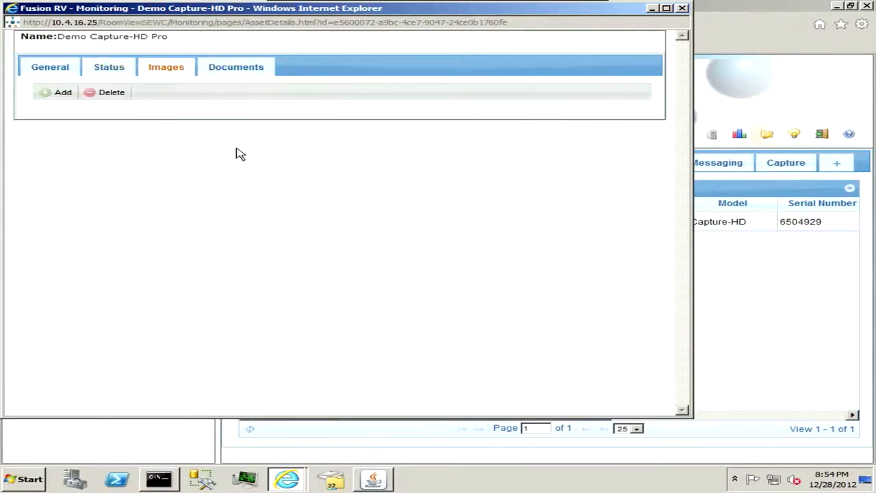
click(235, 66)
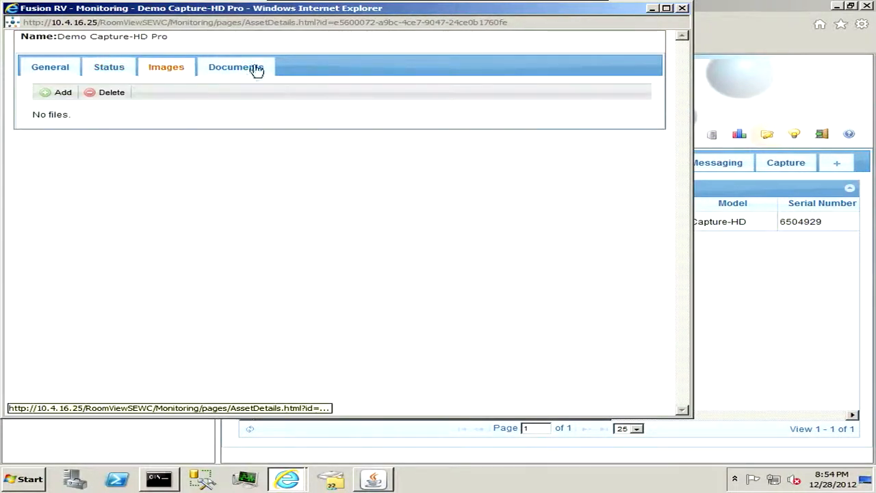
click(236, 66)
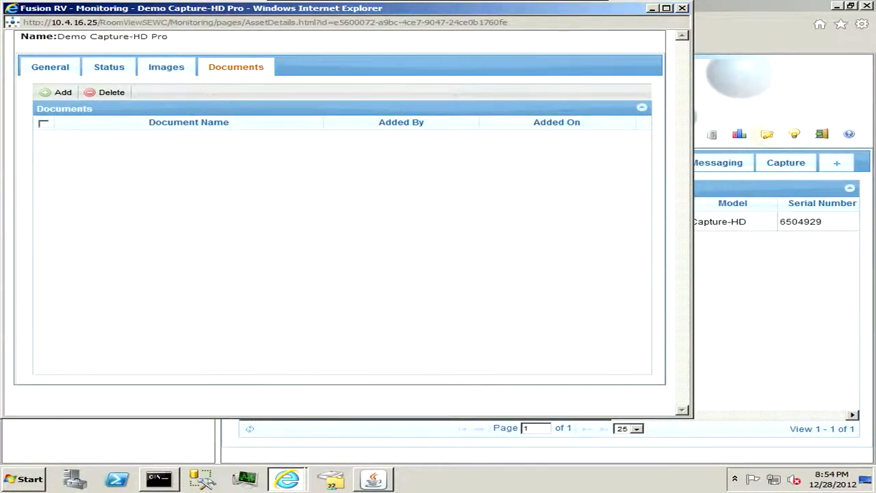
mouse_move(50, 65)
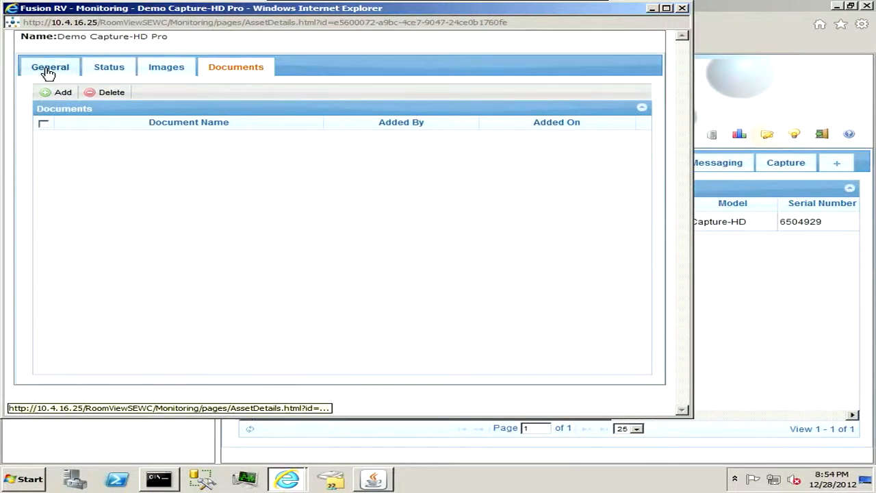
click(49, 66)
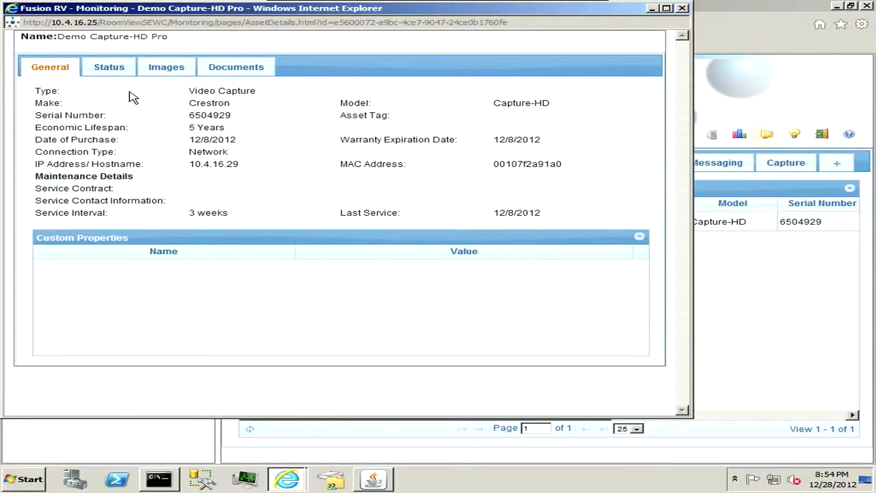
mouse_move(184, 172)
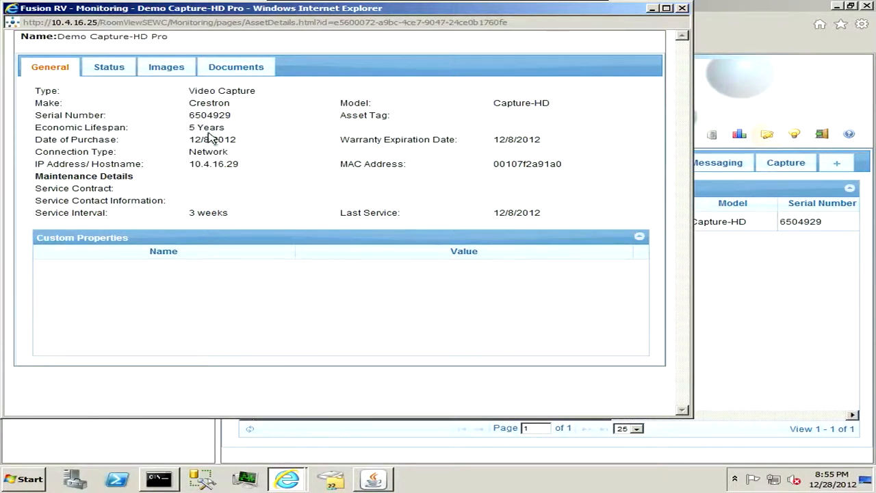
mouse_move(284, 214)
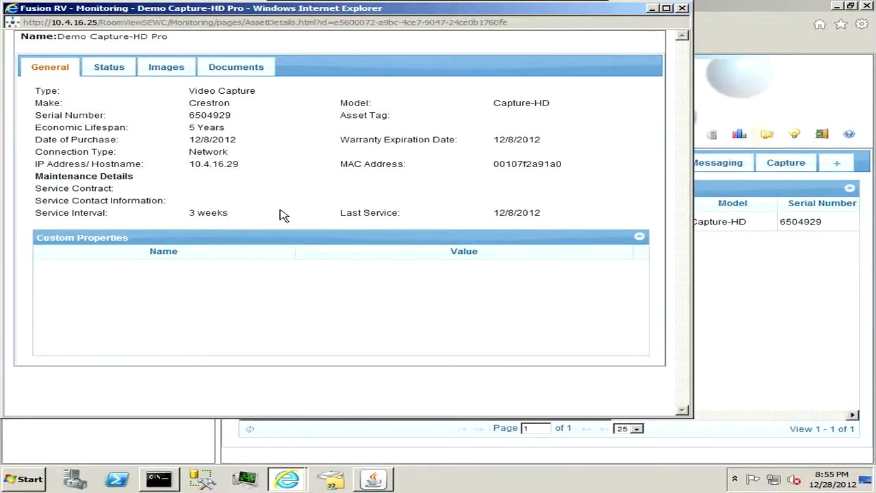
mouse_move(527, 189)
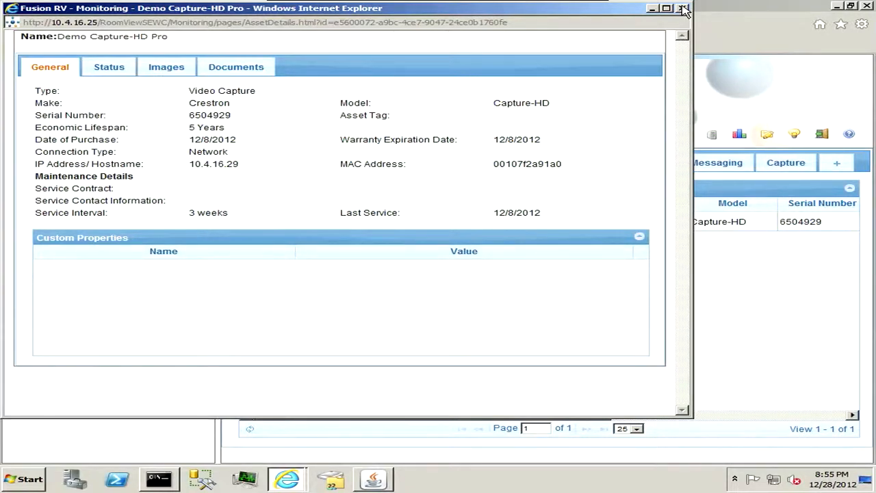
Step: Close the device details, browse the Apply Action list and bring up Lecture Hall's Room Details
click(682, 8)
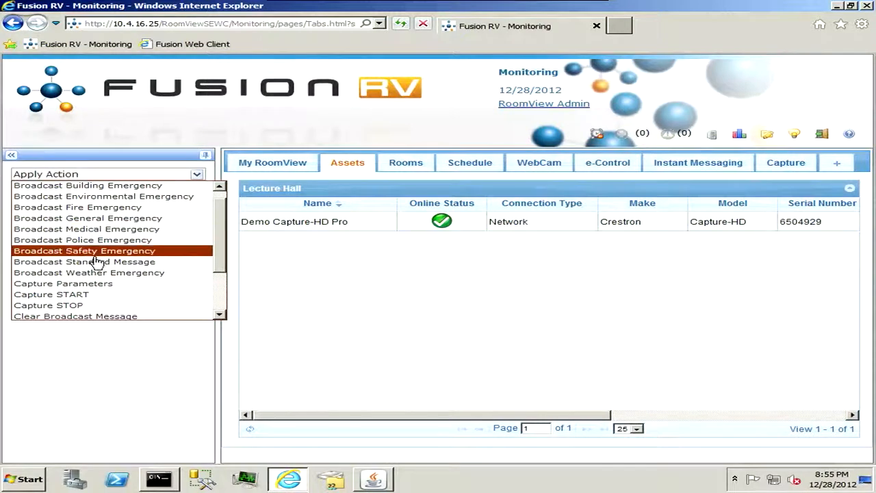
scroll(down, 3)
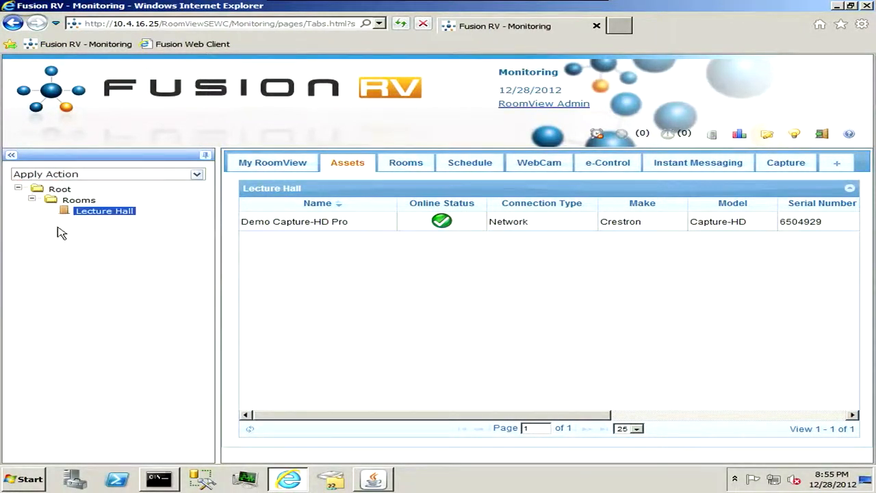
mouse_move(69, 189)
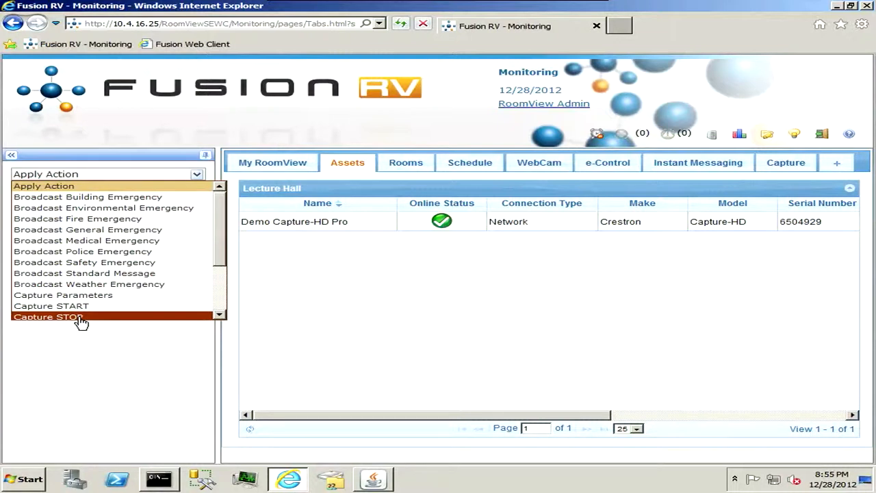
mouse_move(177, 356)
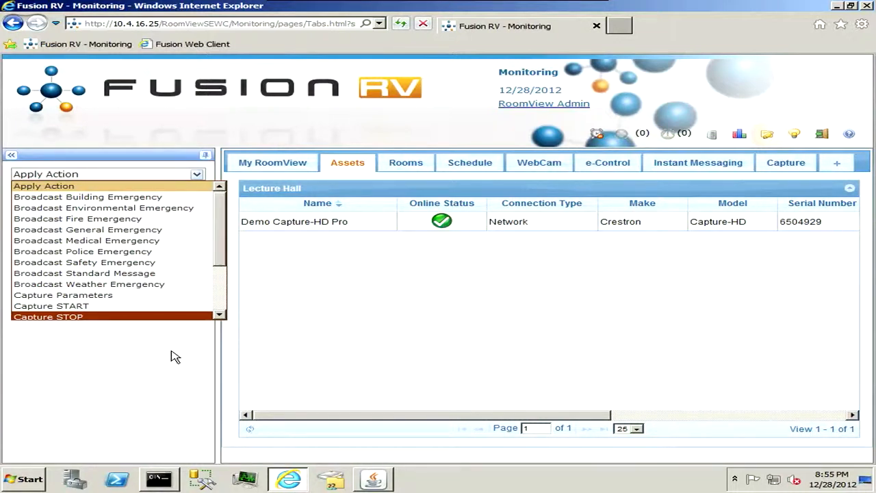
mouse_move(178, 358)
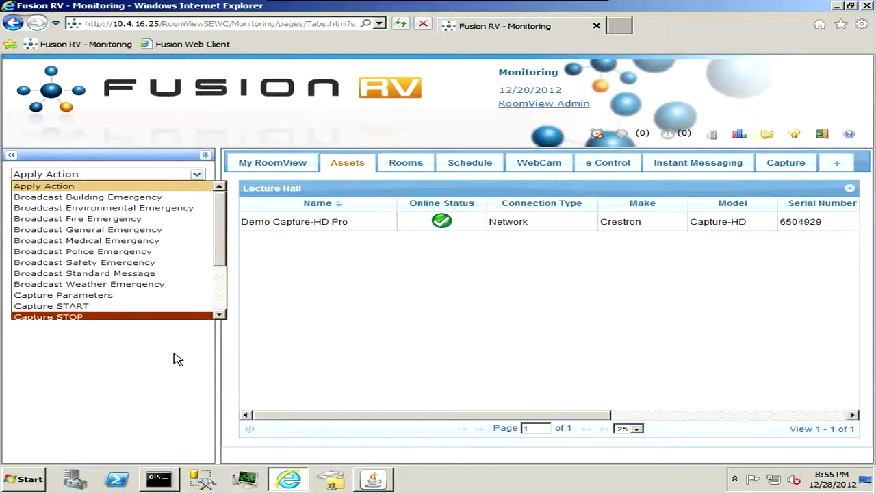
click(405, 162)
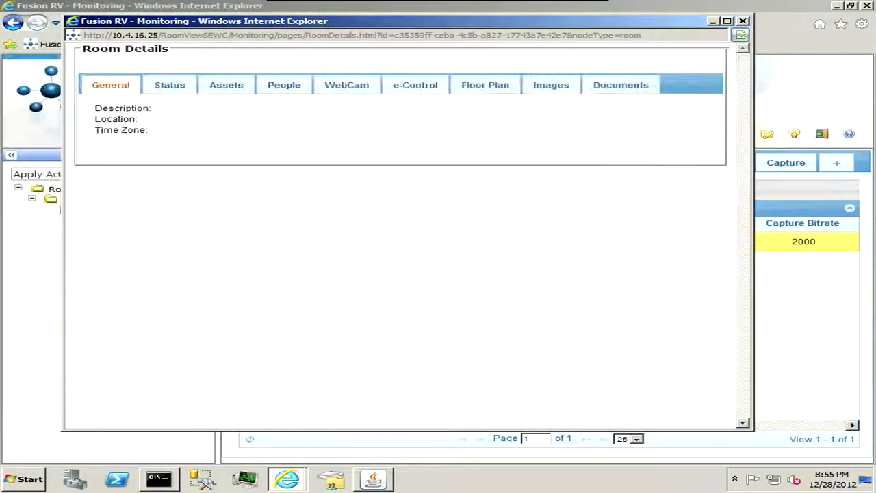
Step: Browse Lecture Hall's Status, Assets, People and Floor Plan, then close Room Details
click(170, 85)
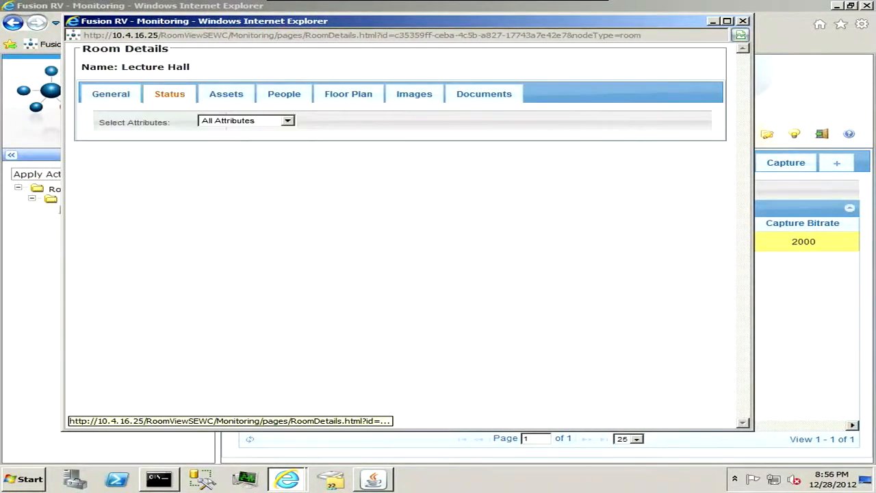
click(245, 120)
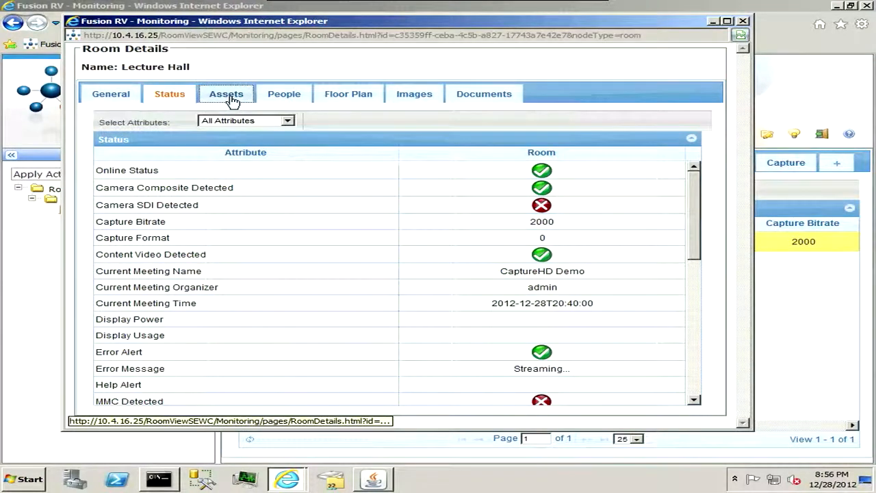
click(226, 94)
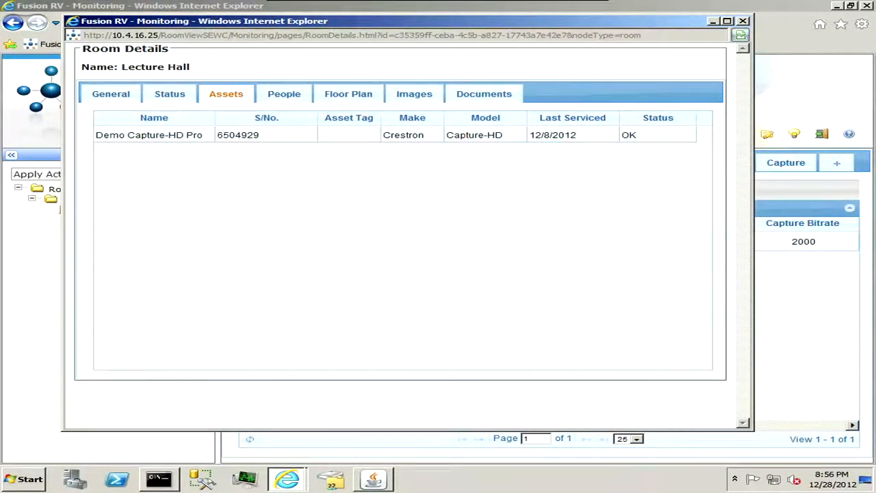
click(283, 93)
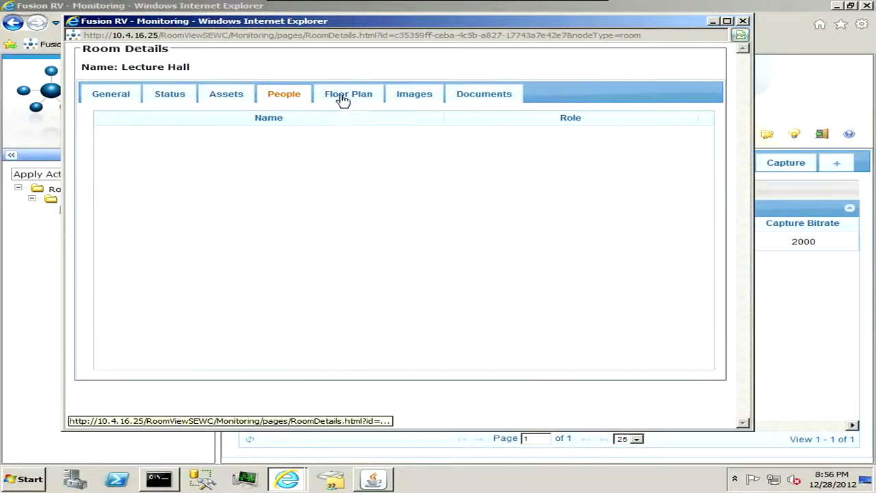
click(348, 93)
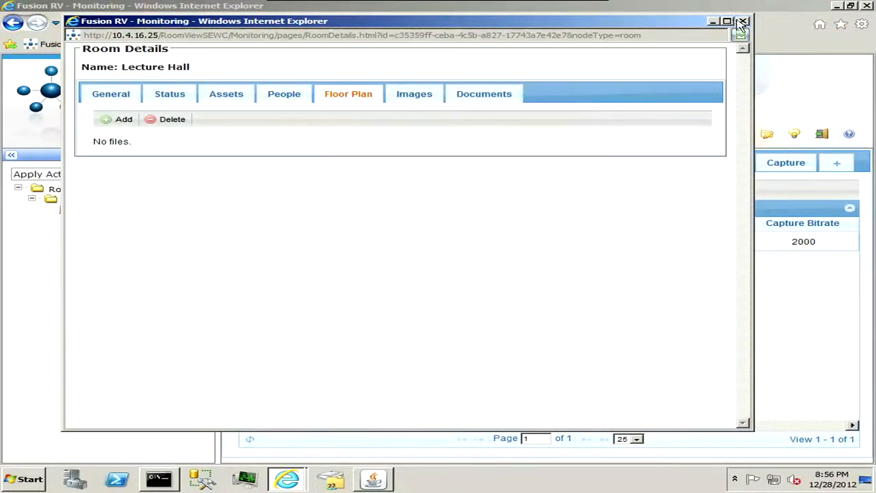
click(743, 22)
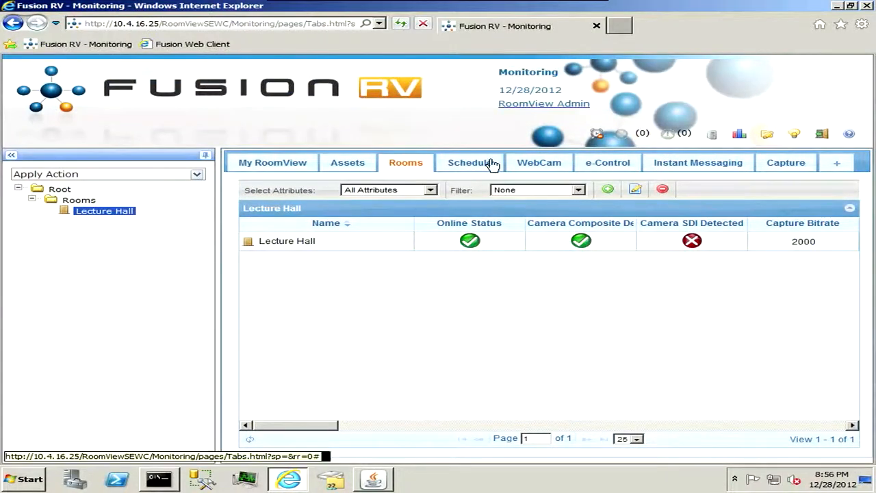
Step: Show Lecture Hall's Schedule and start a new booking in a late-evening slot
click(469, 162)
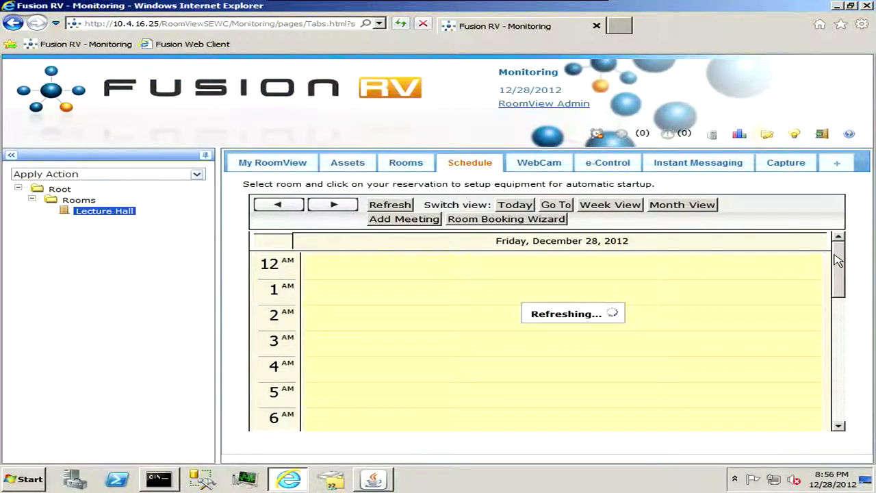
mouse_move(181, 227)
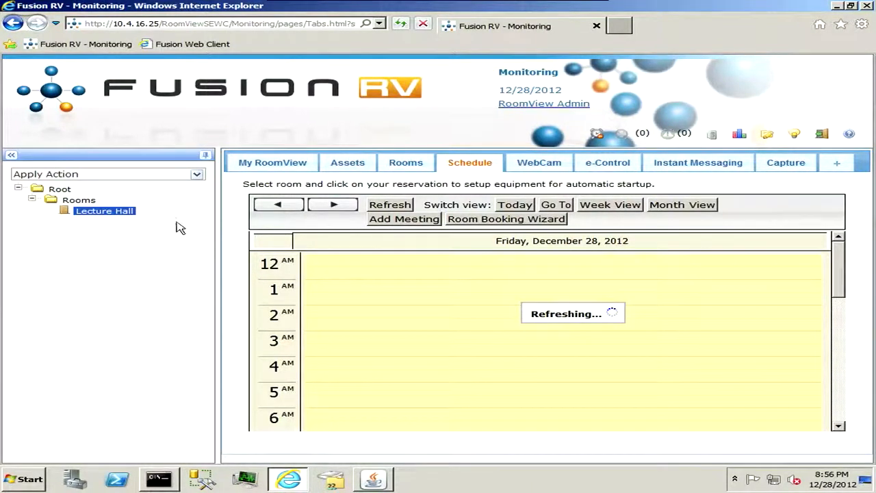
click(104, 211)
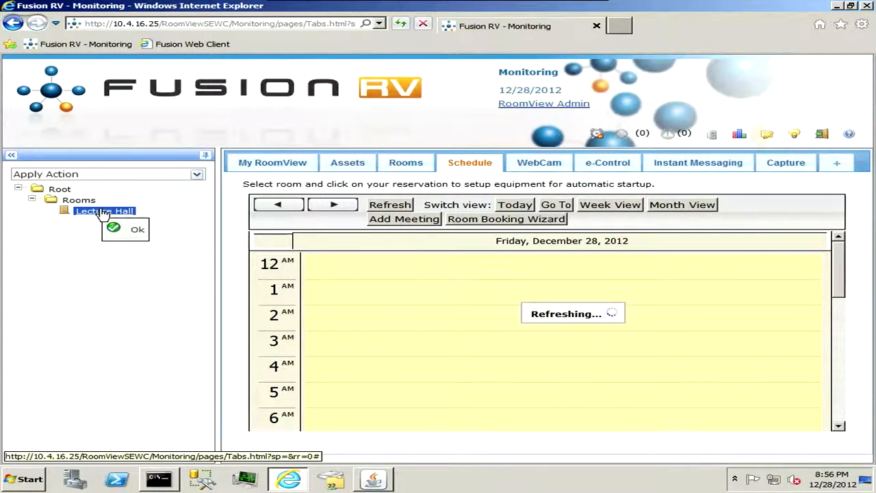
scroll(down, 3)
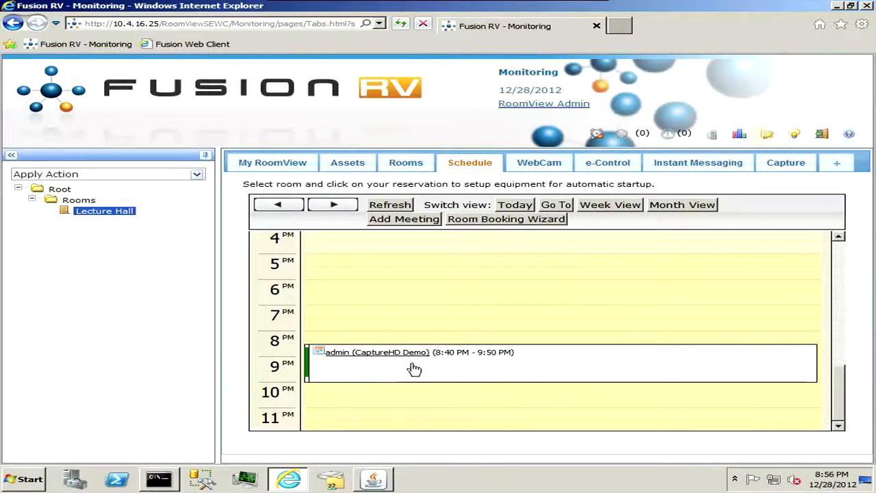
mouse_move(344, 413)
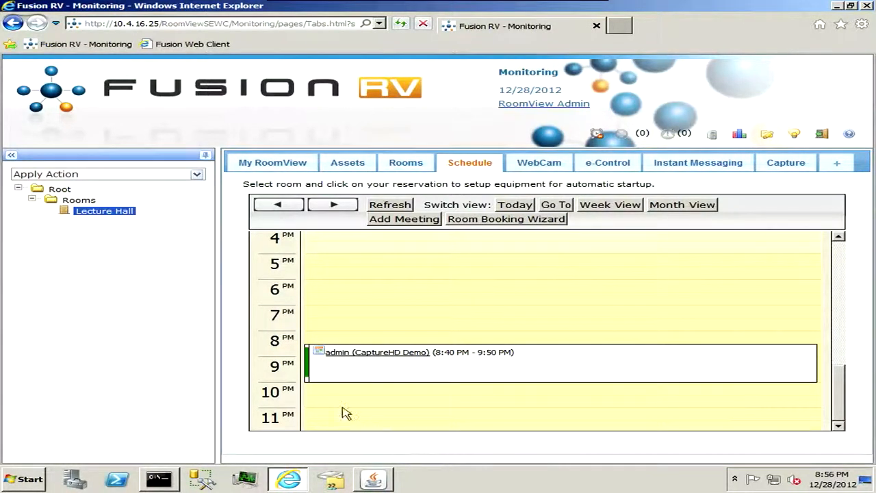
click(404, 219)
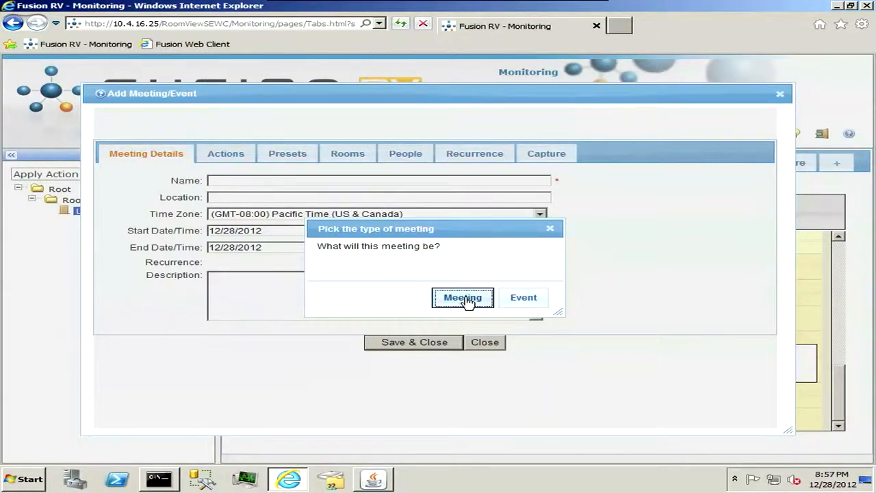
Step: Make it a meeting named 'FusionRV Overview' in Lecture Hall, 10:00–11:30 PM, and show its Presets
click(462, 297)
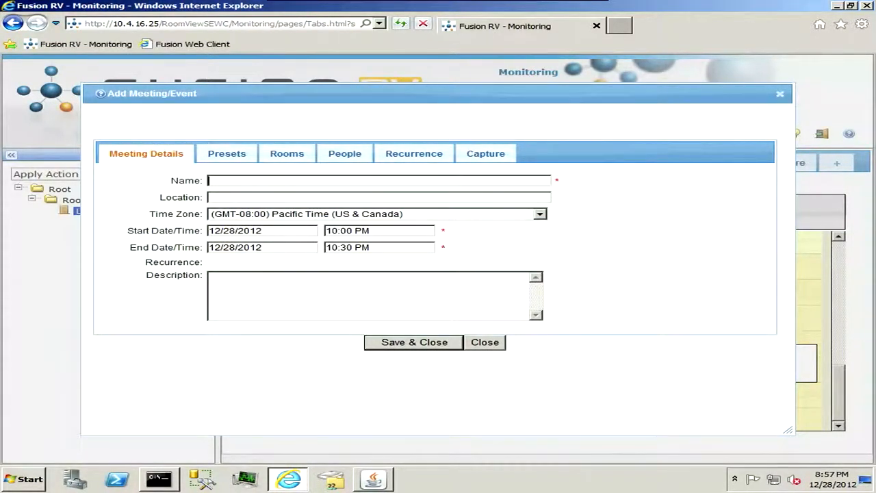
text(FusionRV Overview)
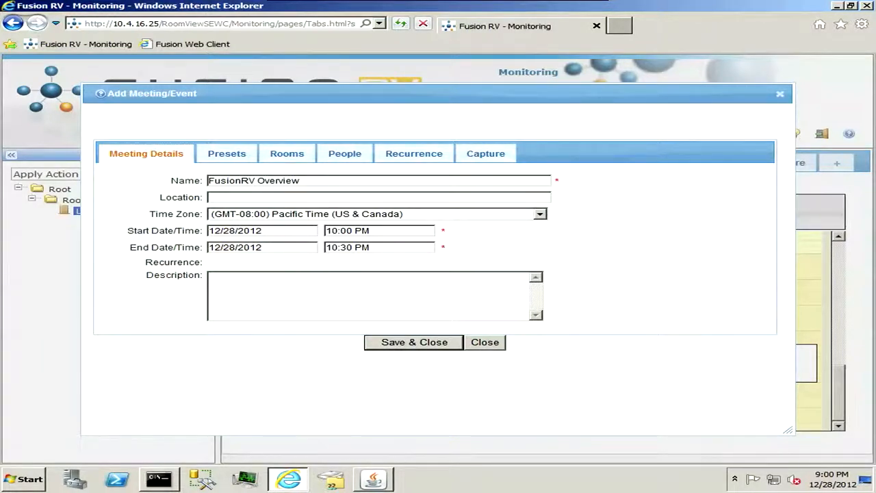
text(Lecture H)
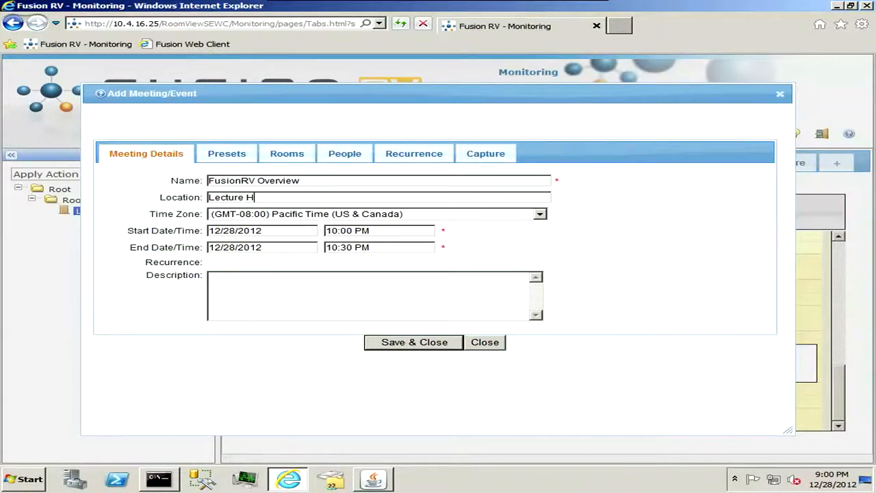
text(all)
click(379, 246)
text(1)
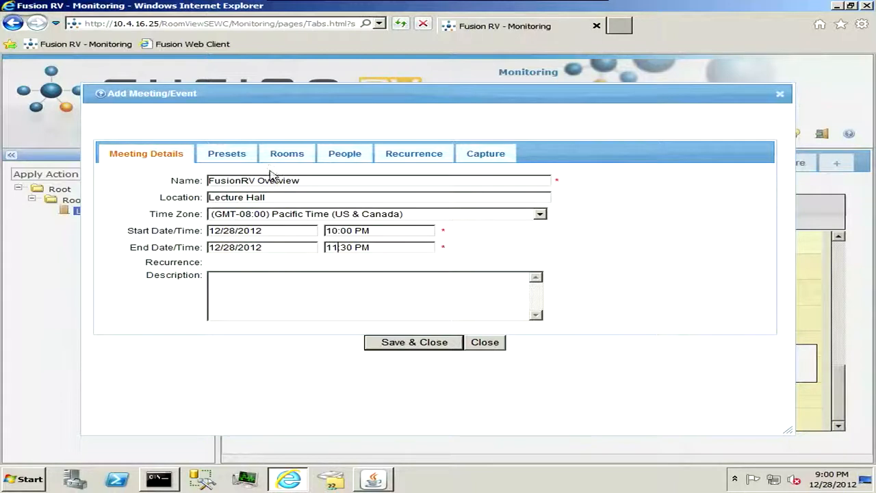
click(227, 153)
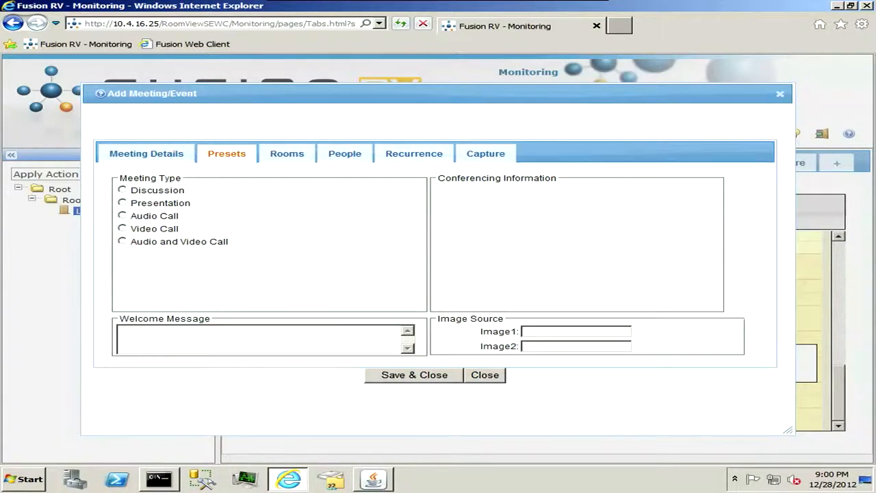
mouse_move(285, 154)
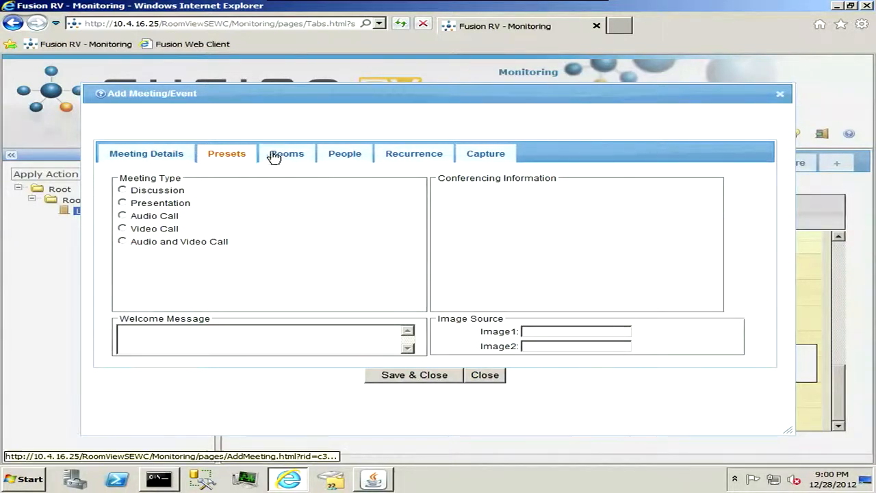
Step: Confirm Lecture Hall is the booked room and view the people assigned to the meeting
click(286, 153)
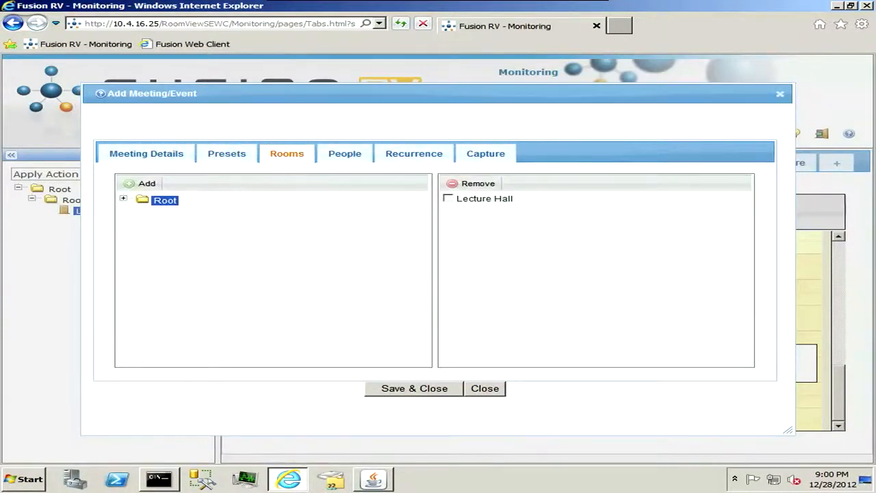
click(447, 197)
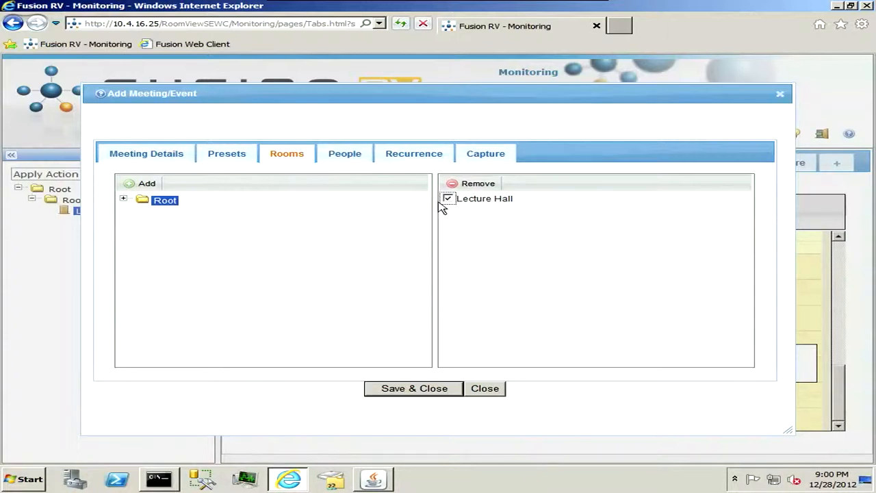
click(345, 154)
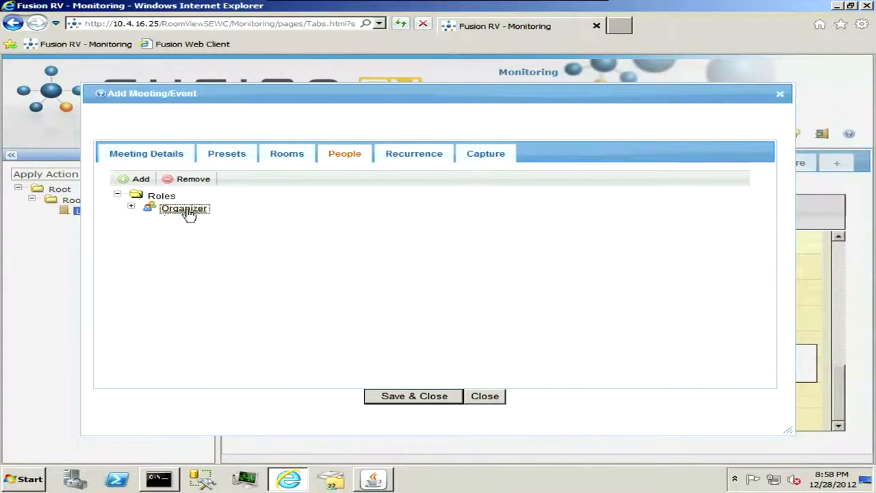
Step: Check that admin is the meeting's organizer, then move on to the recurrence settings
click(132, 208)
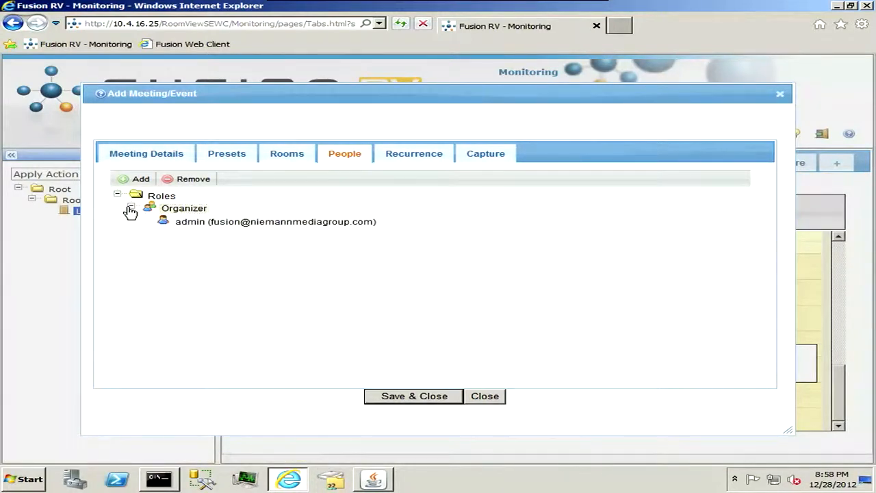
click(130, 208)
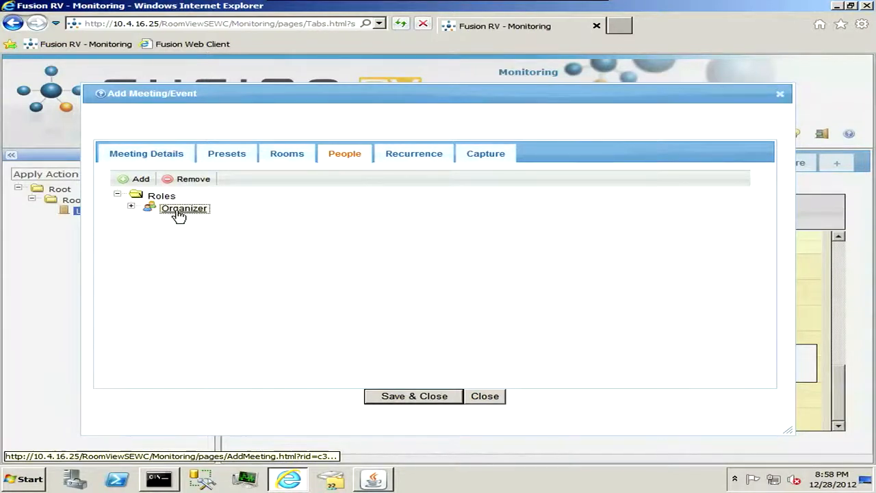
mouse_move(430, 162)
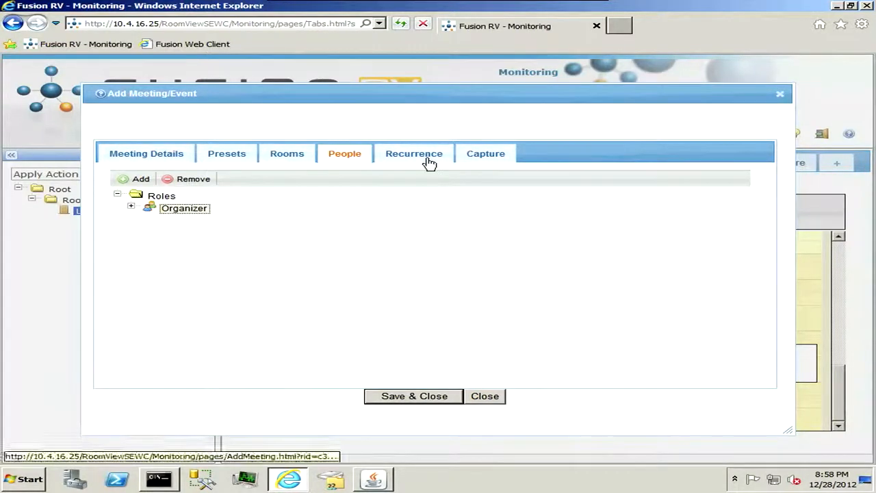
click(413, 153)
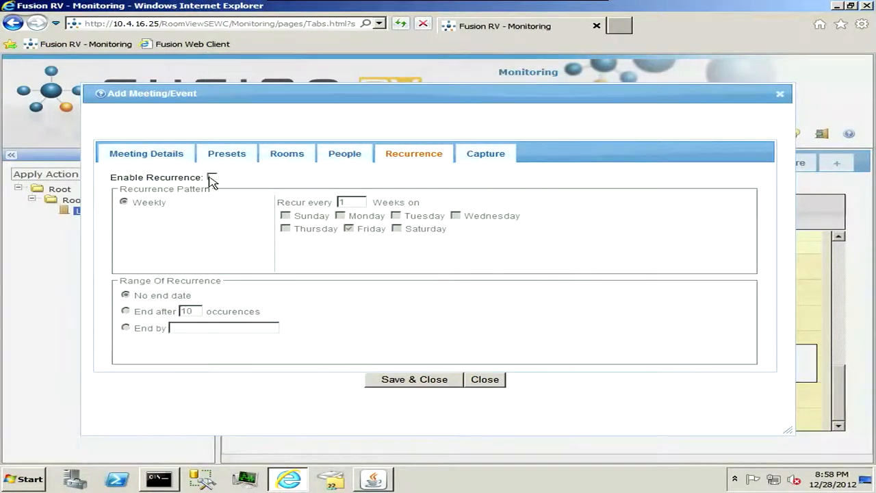
Step: Enable weekly recurrence on Wednesday ending by 01/10/2013
click(212, 177)
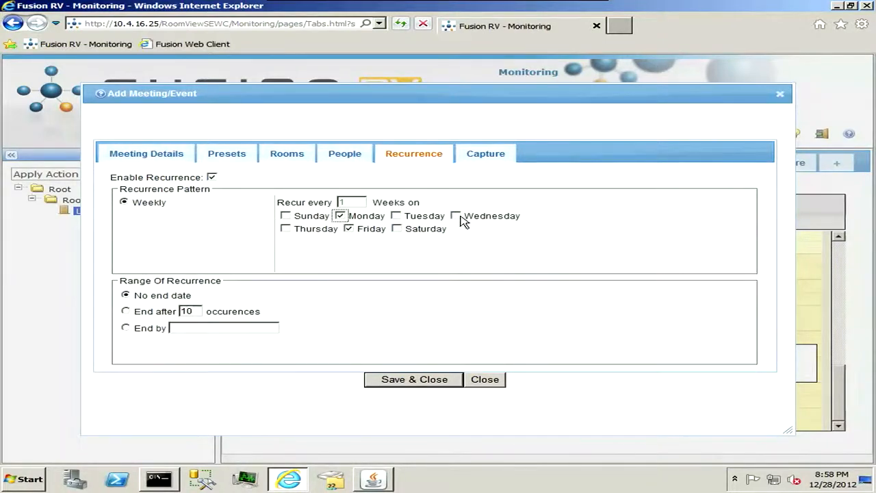
click(456, 216)
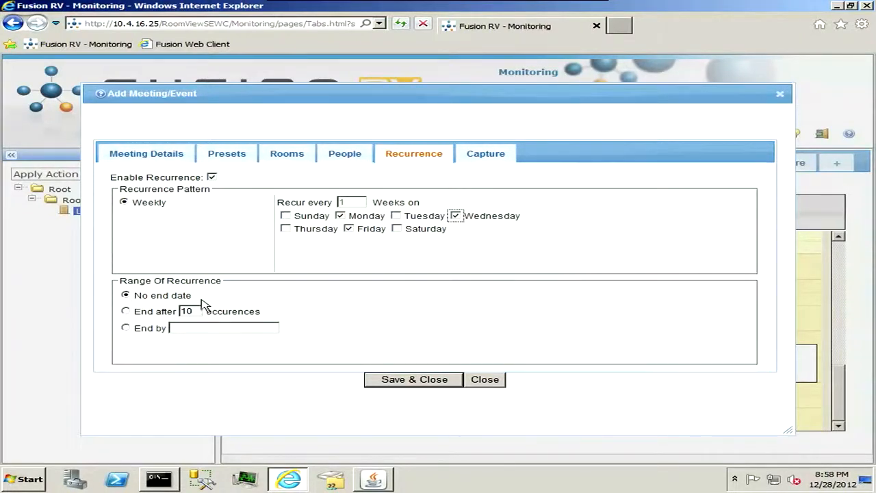
mouse_move(157, 326)
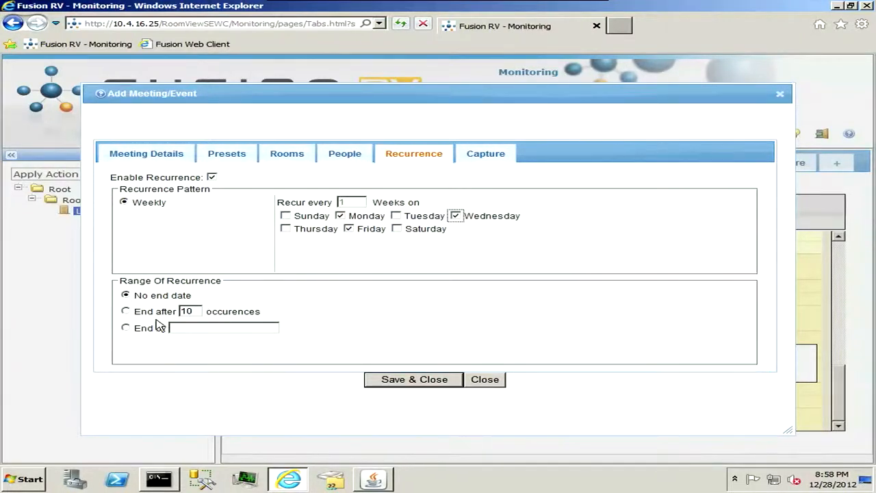
click(125, 327)
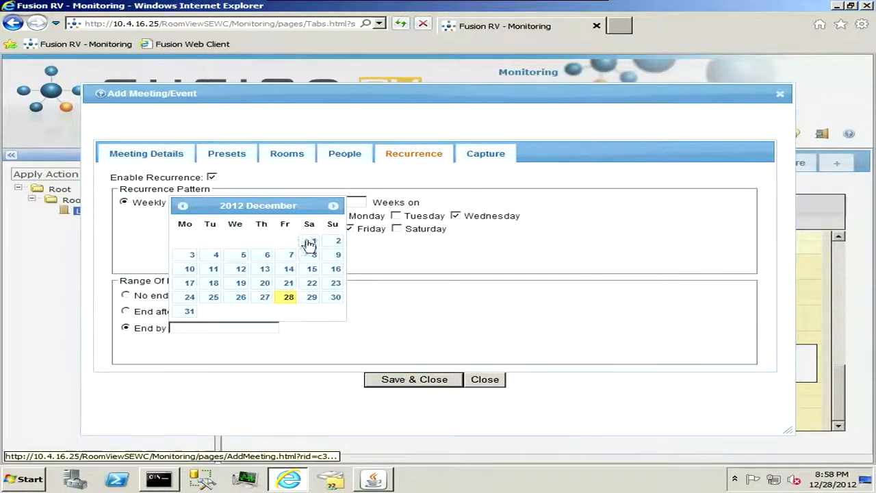
click(334, 205)
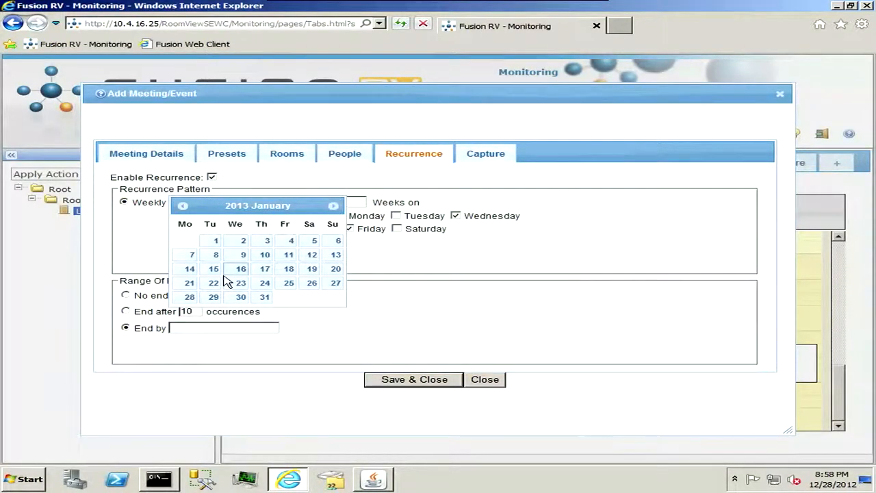
click(264, 268)
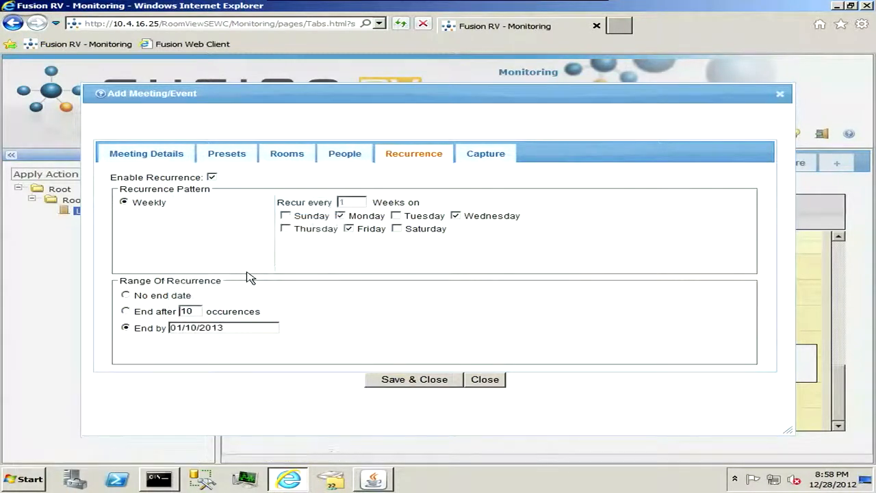
Step: Switch to no end date, then turn recurrence back off, leaving the meeting non-recurring
click(126, 296)
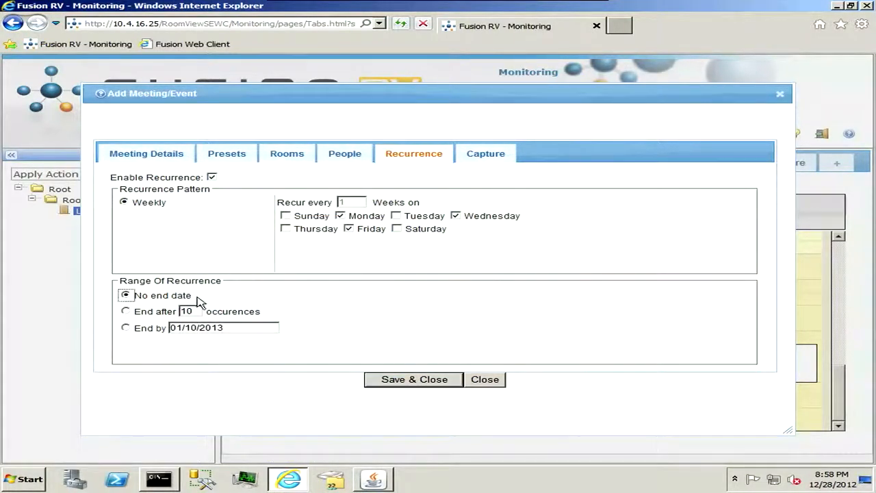
click(212, 177)
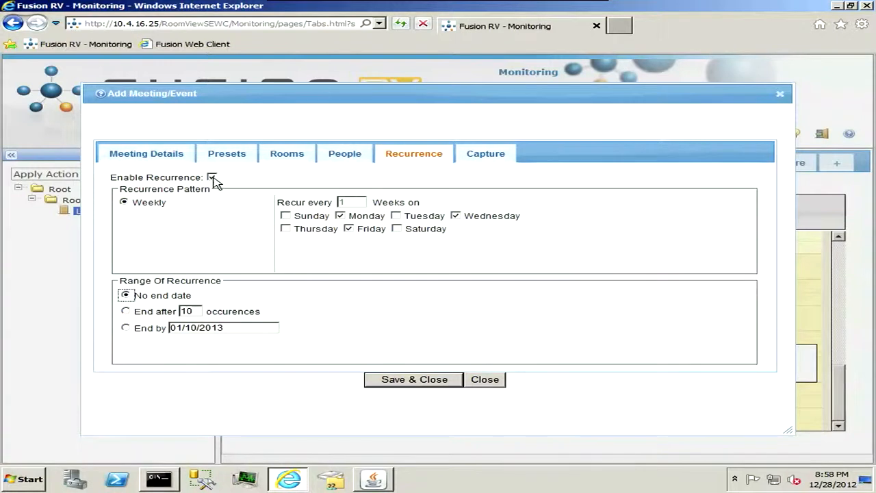
click(214, 177)
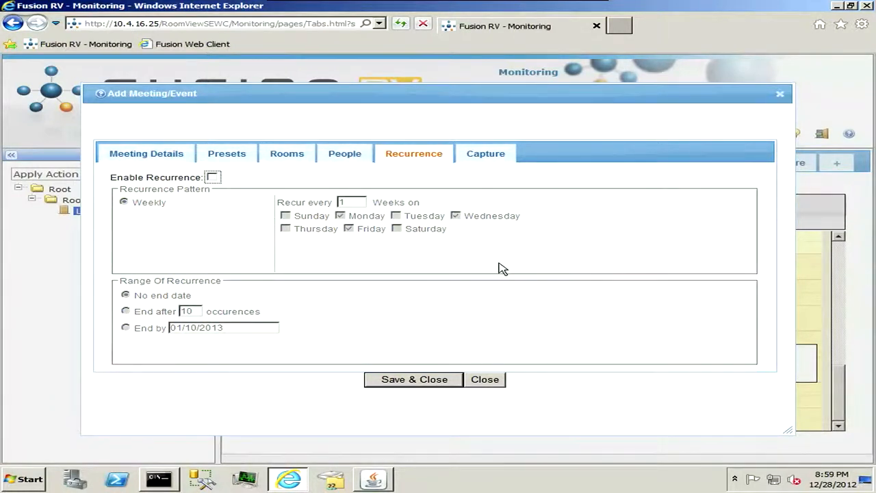
click(485, 153)
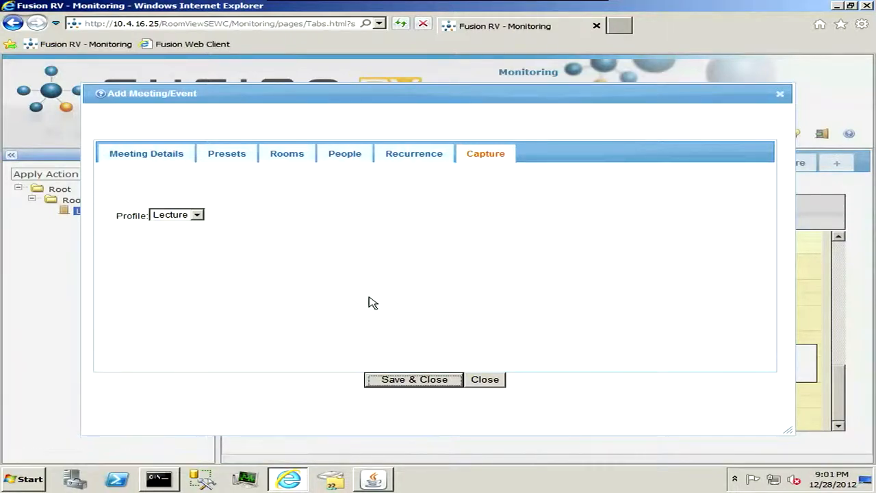
Step: Save the meeting onto Lecture Hall's schedule at 10:00–11:30 PM and reopen it for editing
click(485, 379)
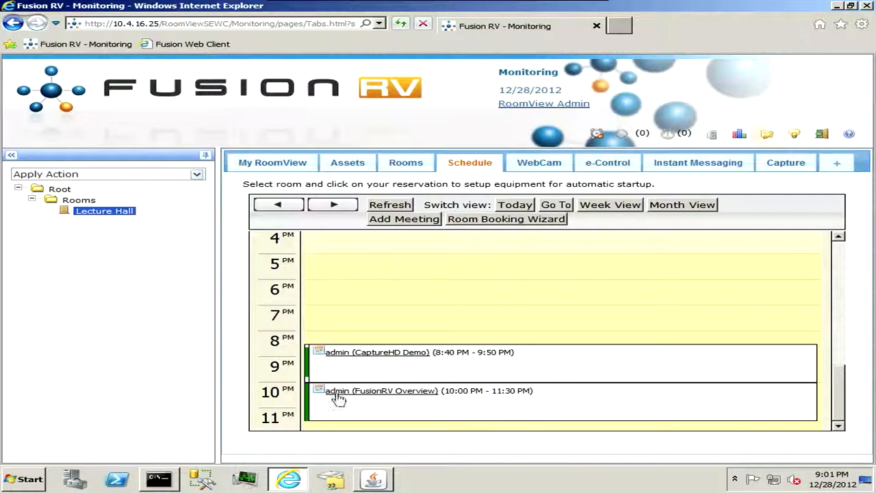
mouse_move(396, 411)
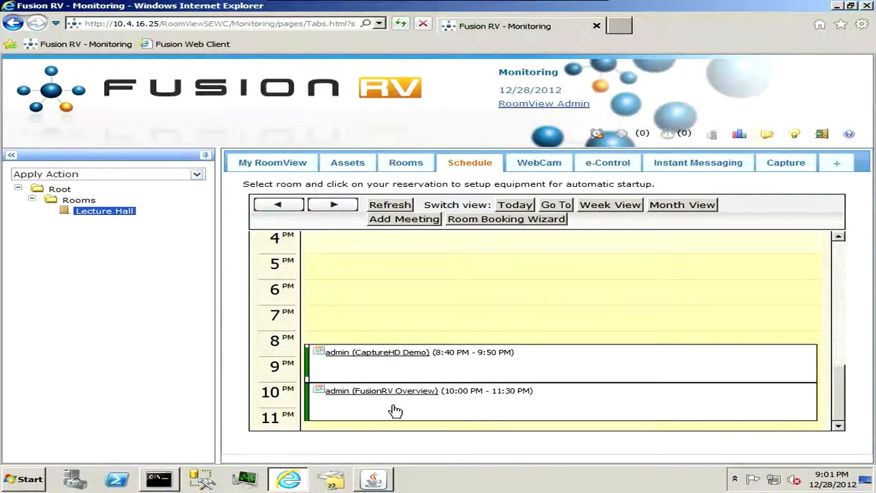
click(380, 389)
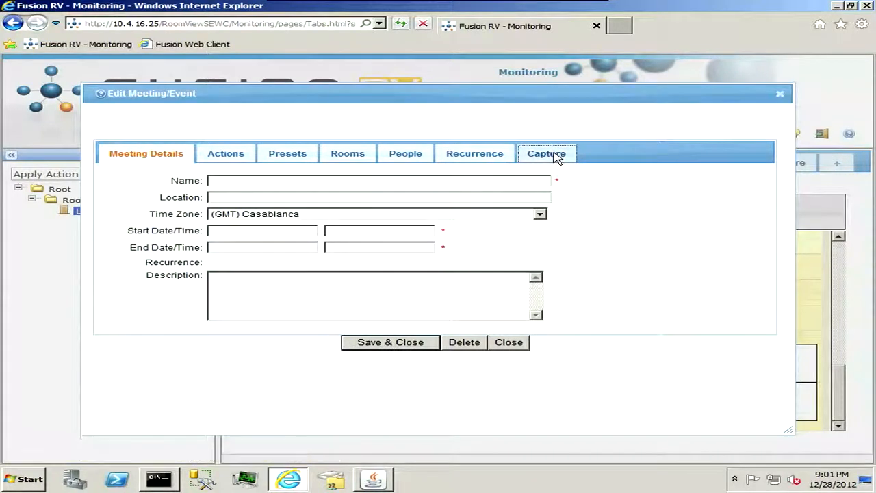
Step: View the Lecture capture profile's RSS feed URL, then save and close back to the schedule
click(545, 153)
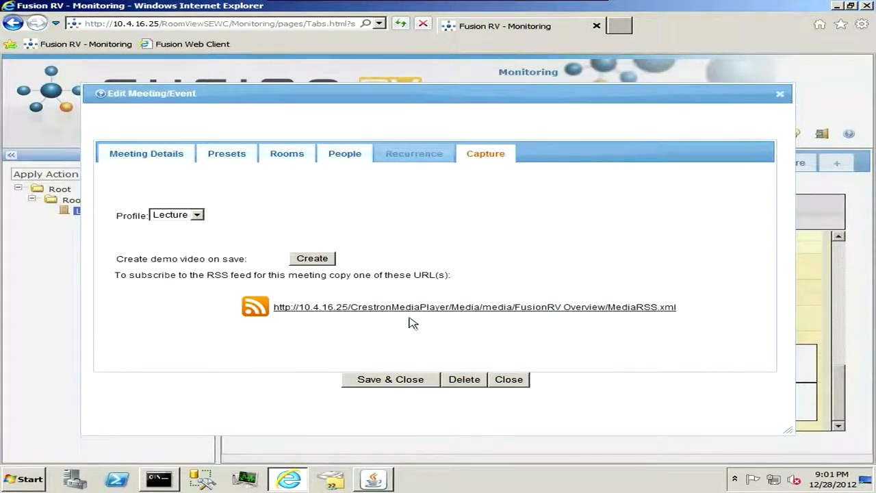
mouse_move(473, 315)
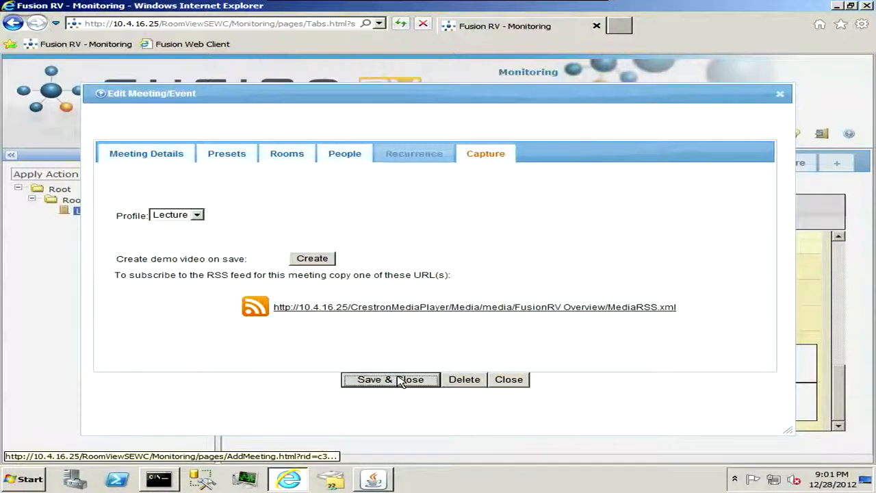
click(390, 379)
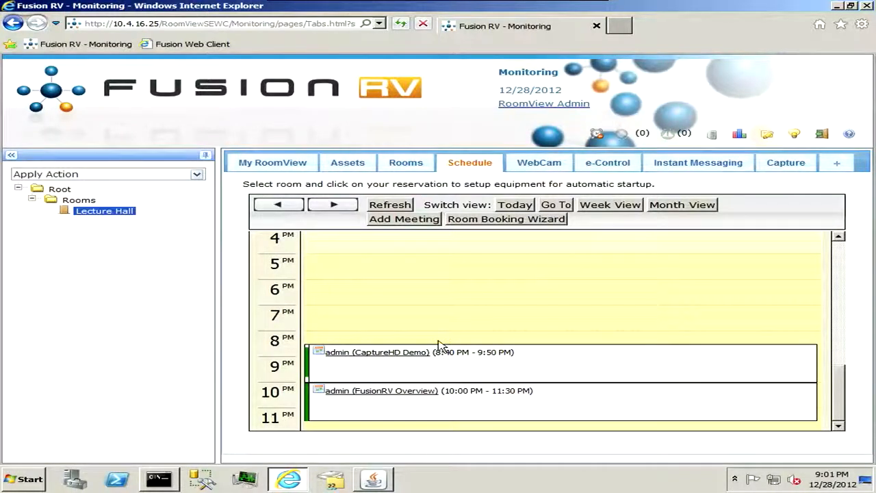